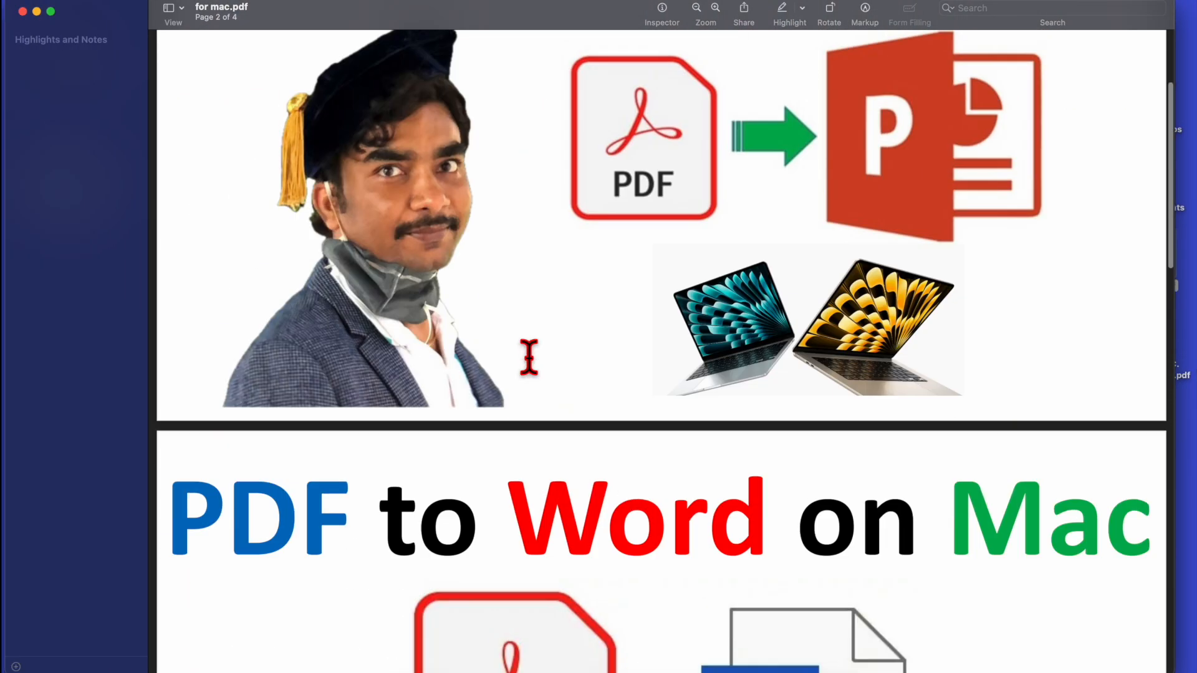
# Launch Automator from Spotlight search by typing 'au'
pyautogui.scroll(-3)
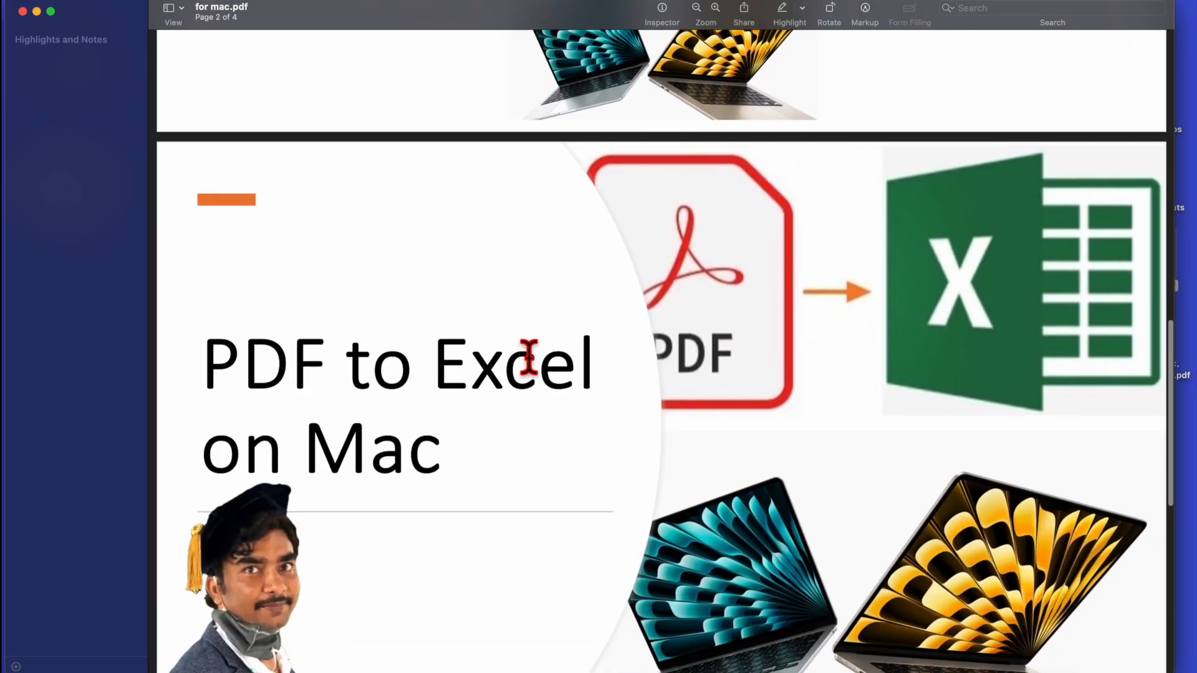
pyautogui.scroll(-3)
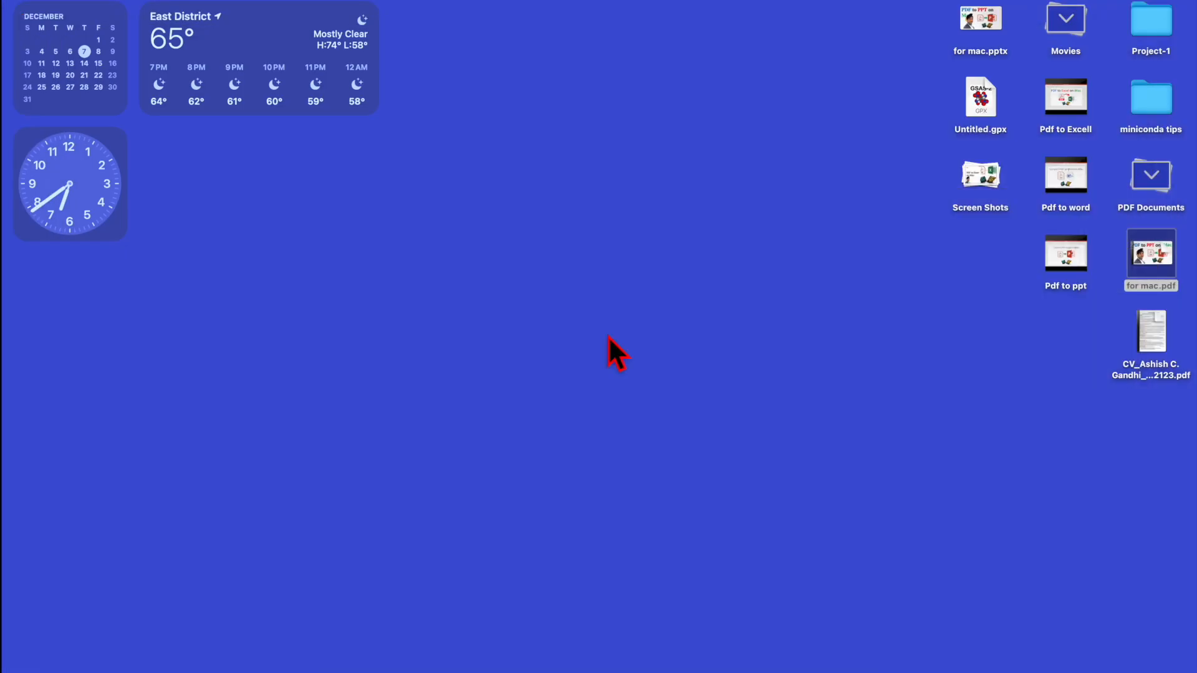
pyautogui.press('cmd+space')
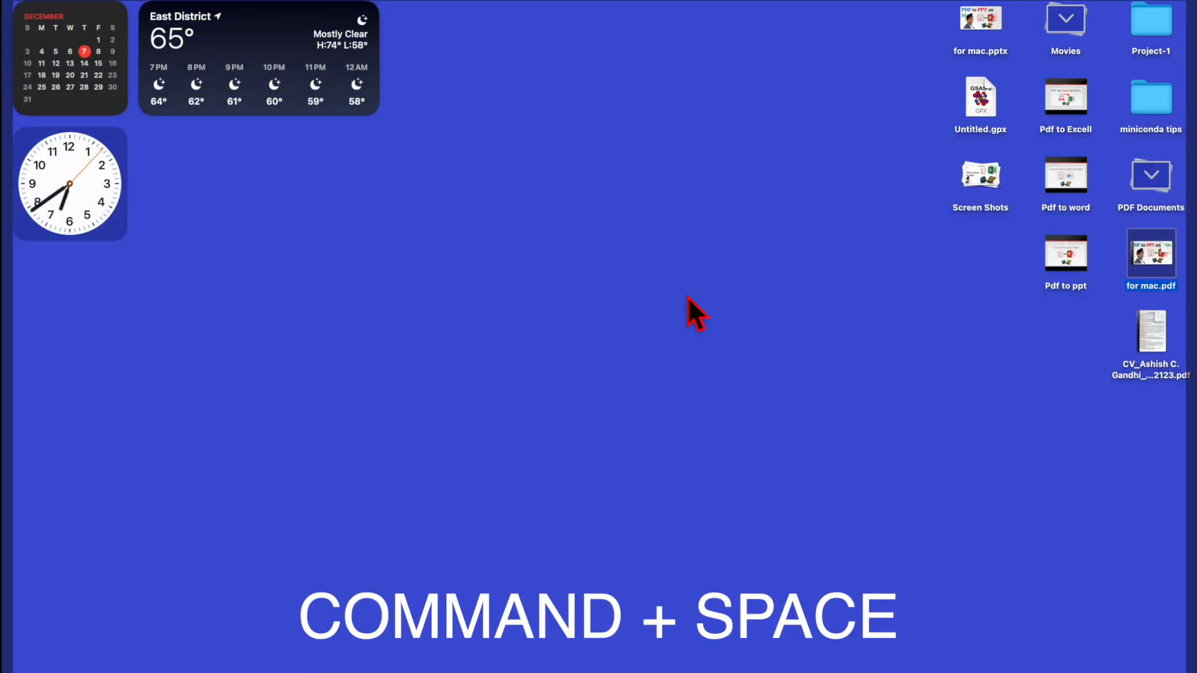
pyautogui.press('cmd+space')
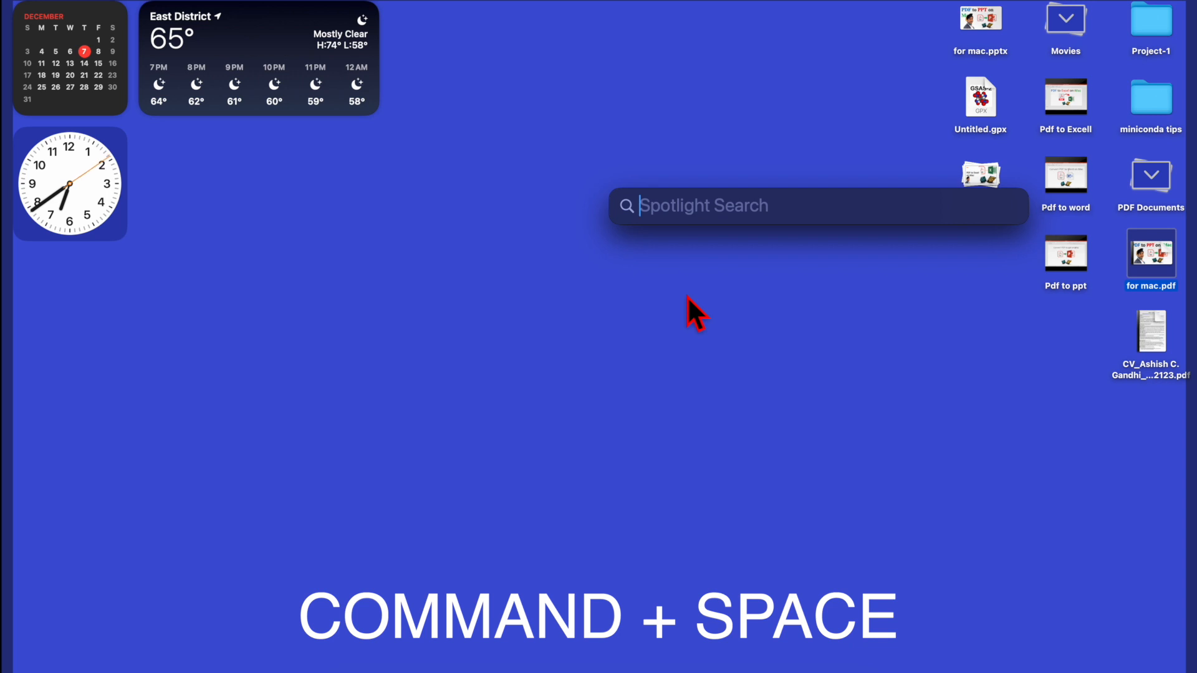
pyautogui.write('automator')
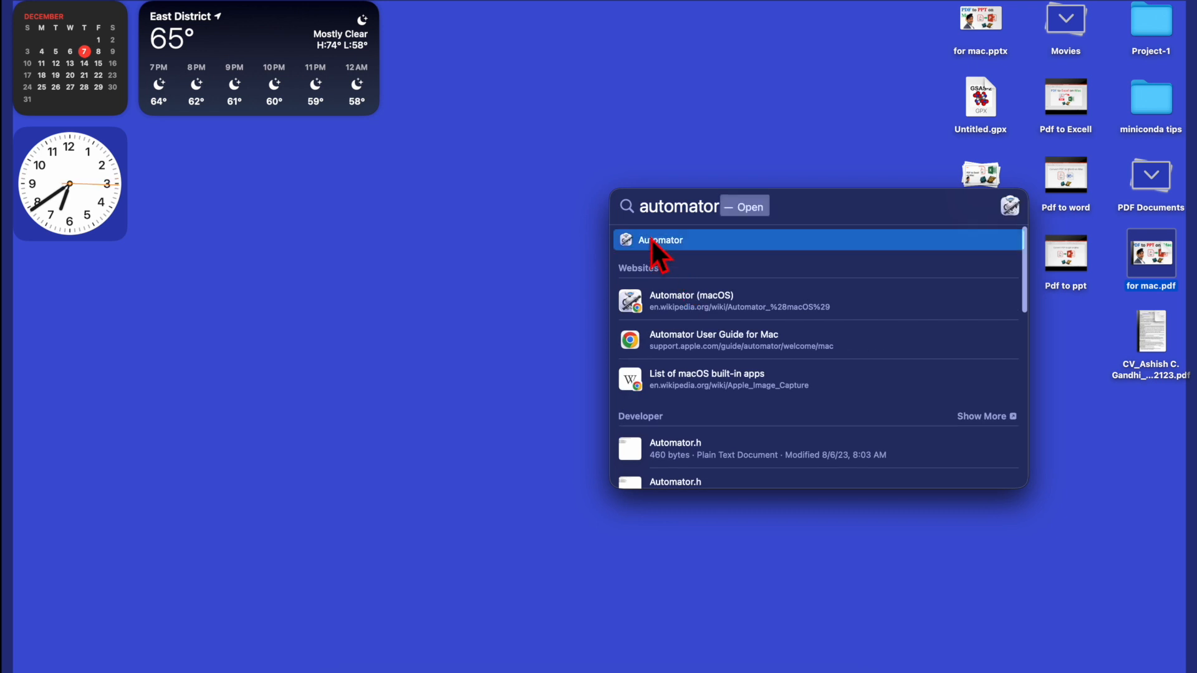
pyautogui.click(659, 241)
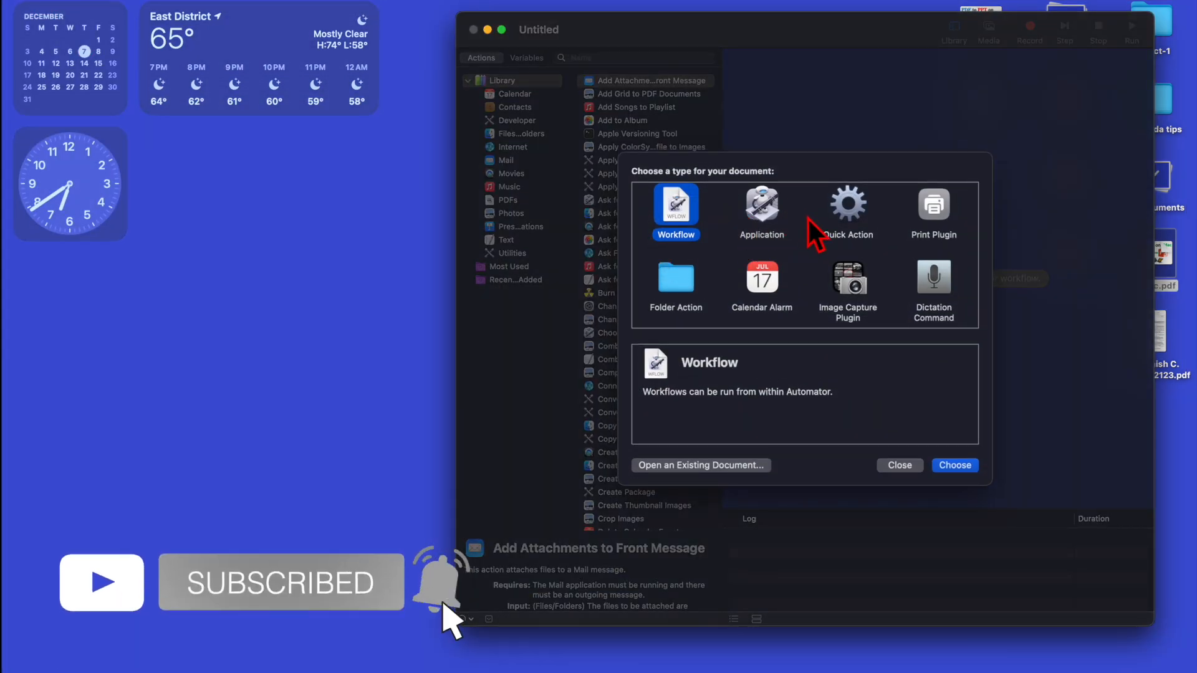
# Create a new Quick Action document from the template chooser
pyautogui.click(848, 204)
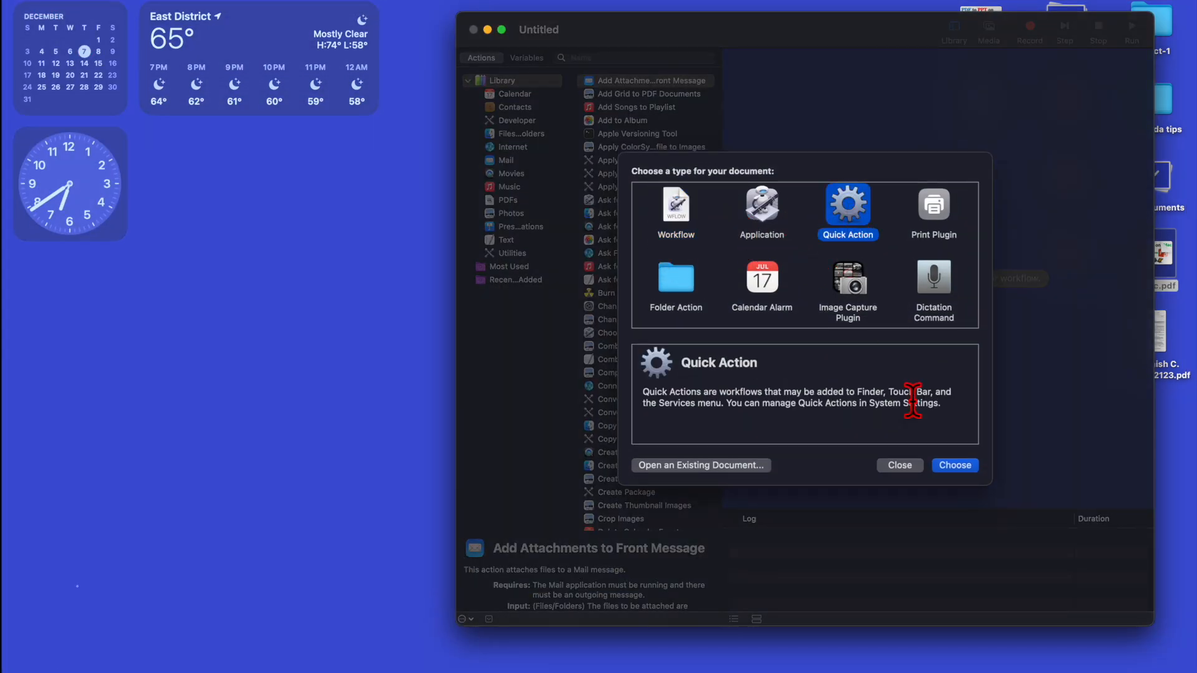
pyautogui.click(955, 465)
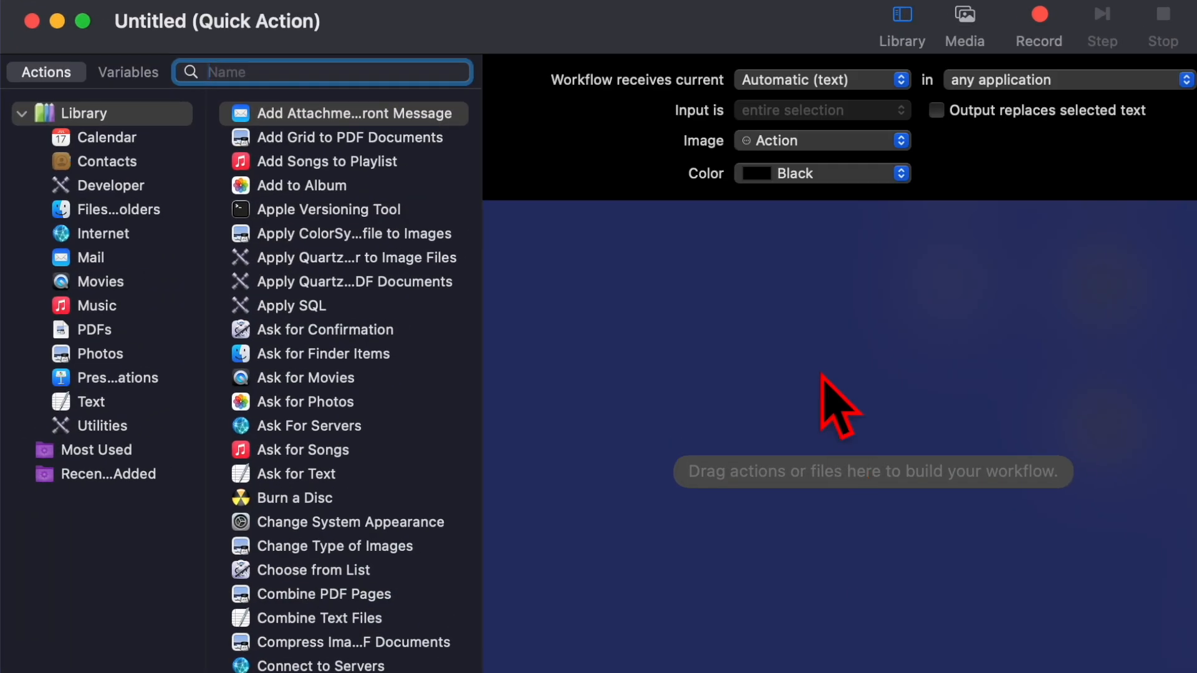
# Set the workflow to receive PDF files and give it the Video icon
pyautogui.click(821, 80)
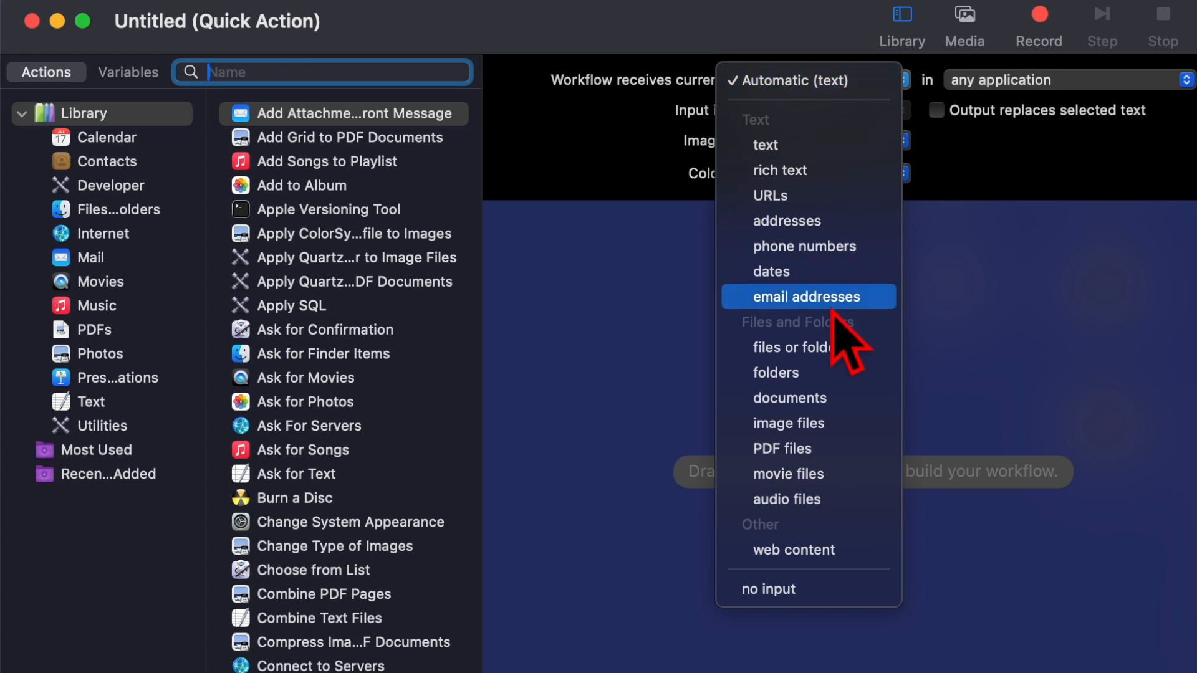
pyautogui.click(783, 447)
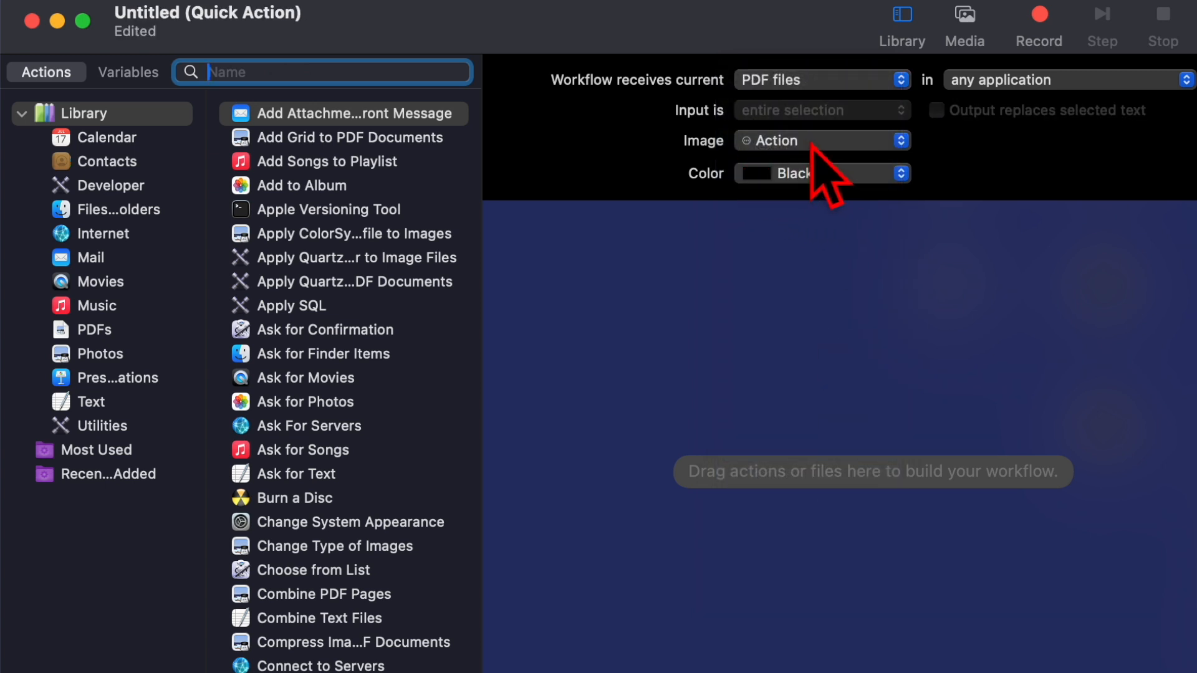
pyautogui.click(820, 139)
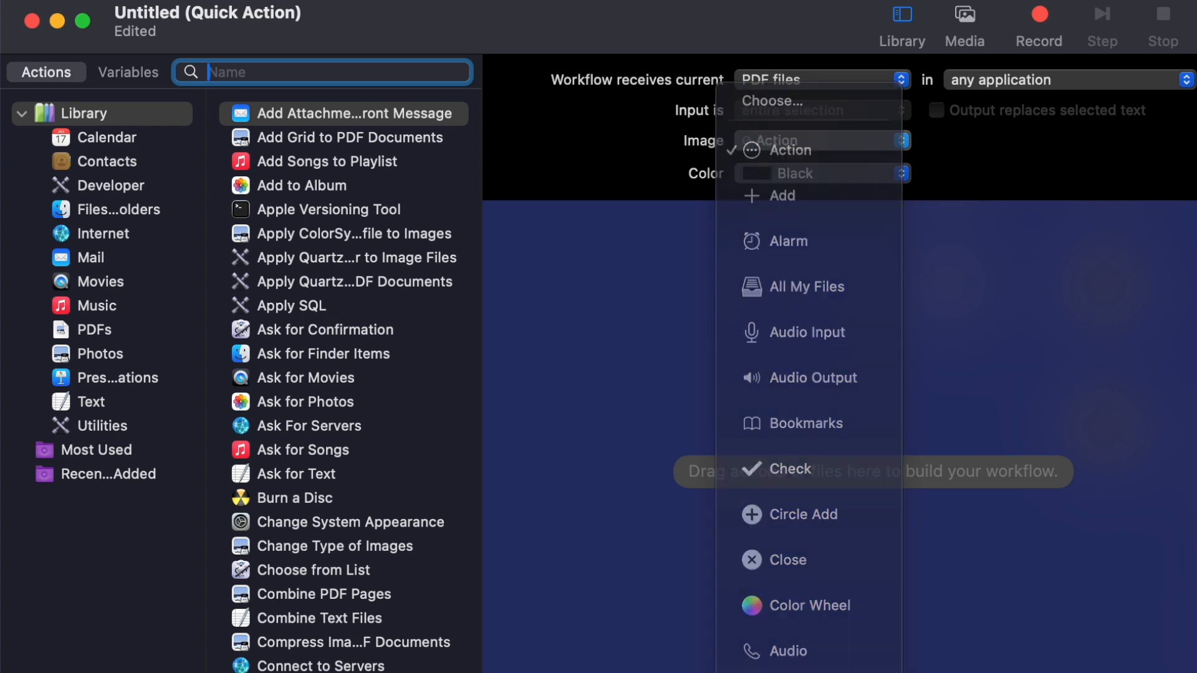
pyautogui.click(790, 139)
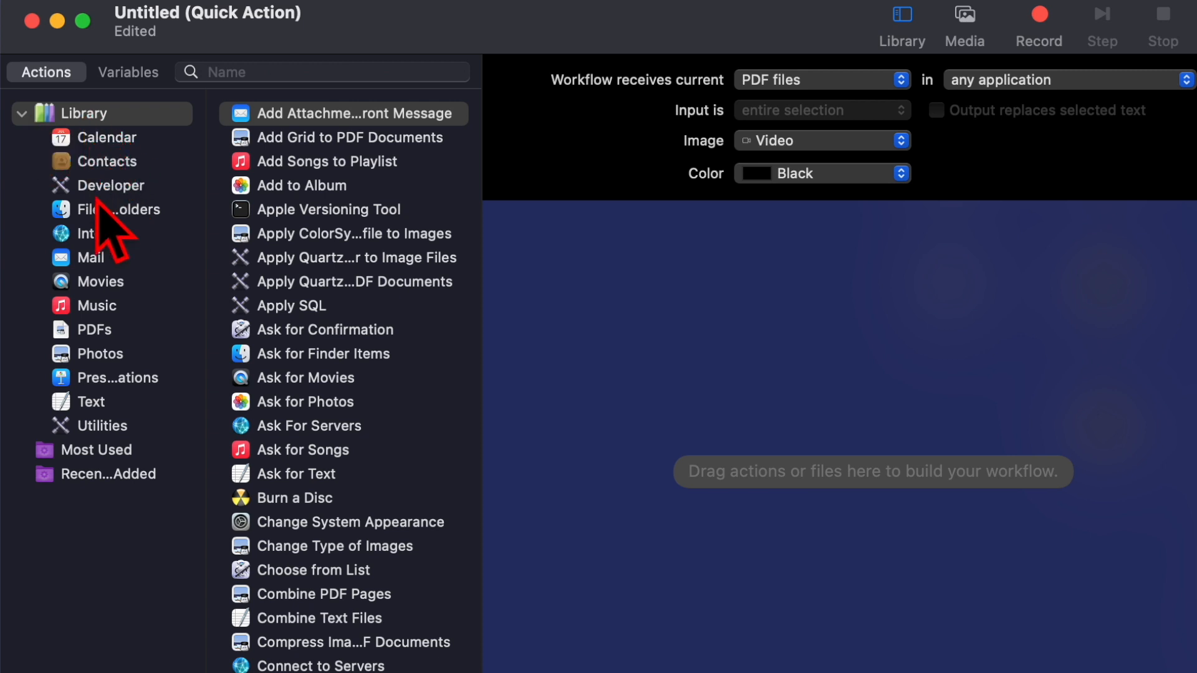
# Add Render PDF Pages as Images from the PDFs library with PNG output format
pyautogui.click(94, 330)
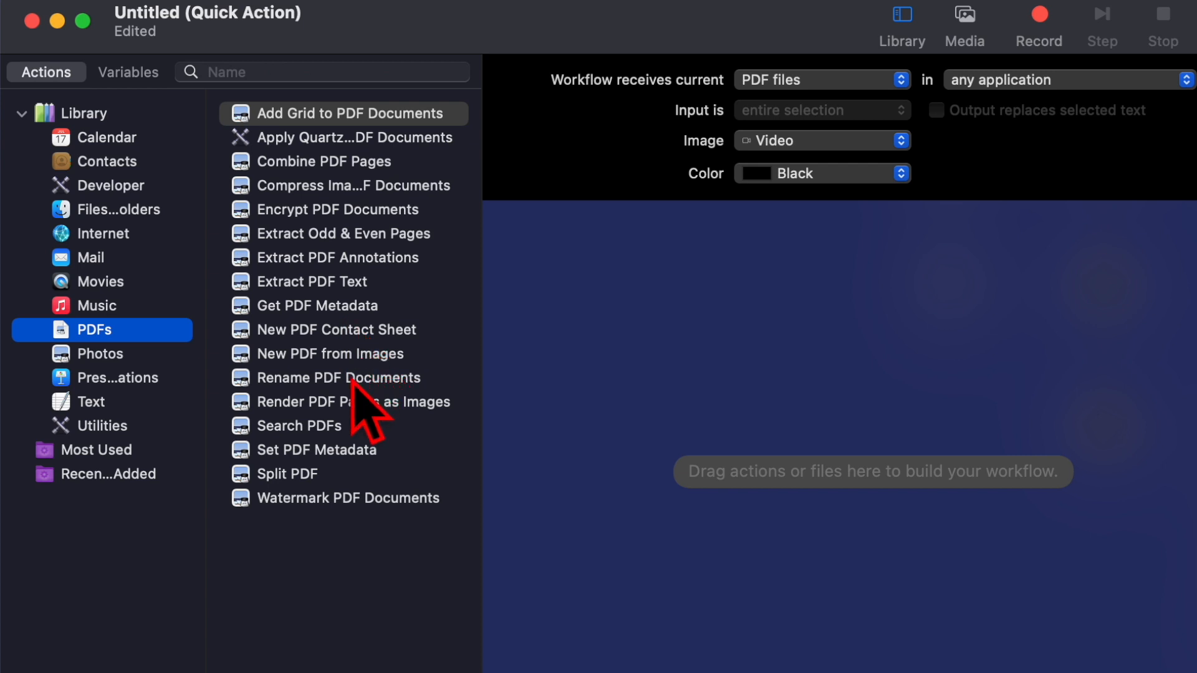
pyautogui.click(352, 401)
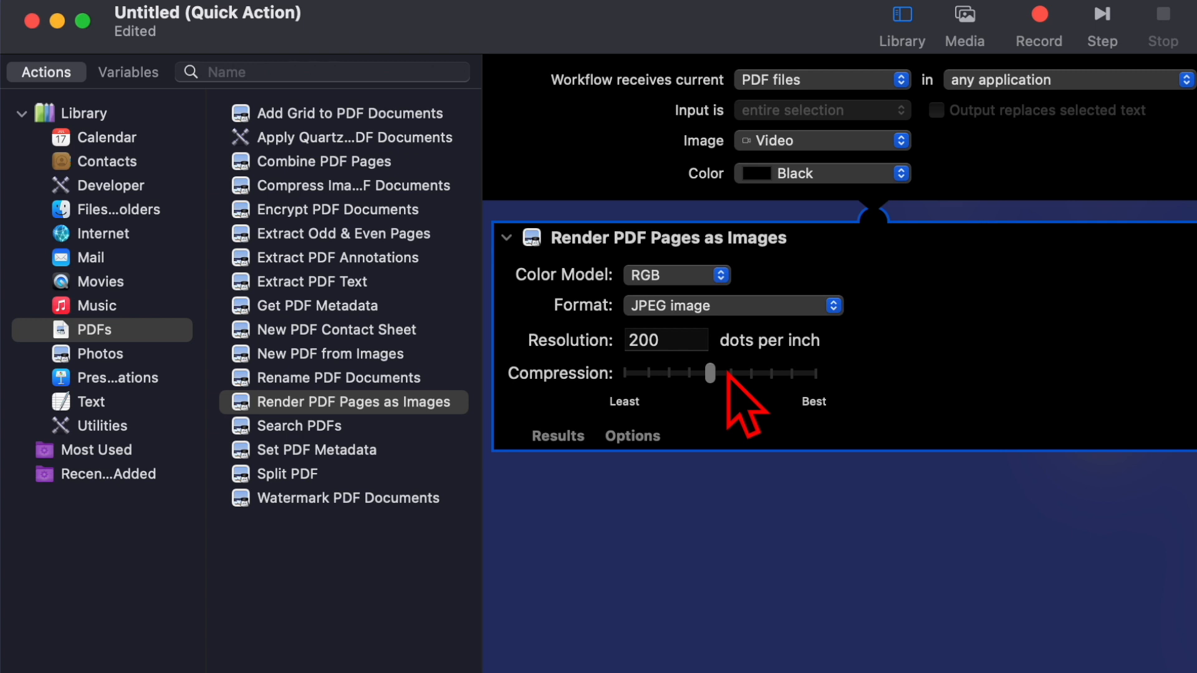
pyautogui.moveTo(606, 302)
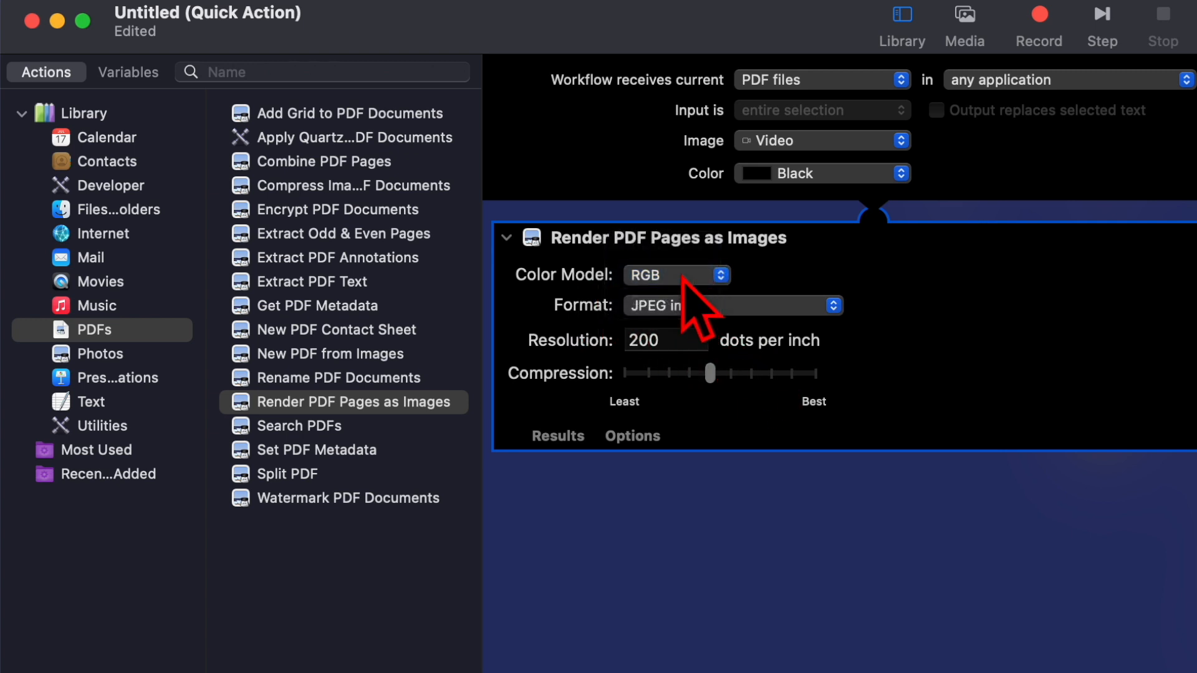
pyautogui.click(735, 306)
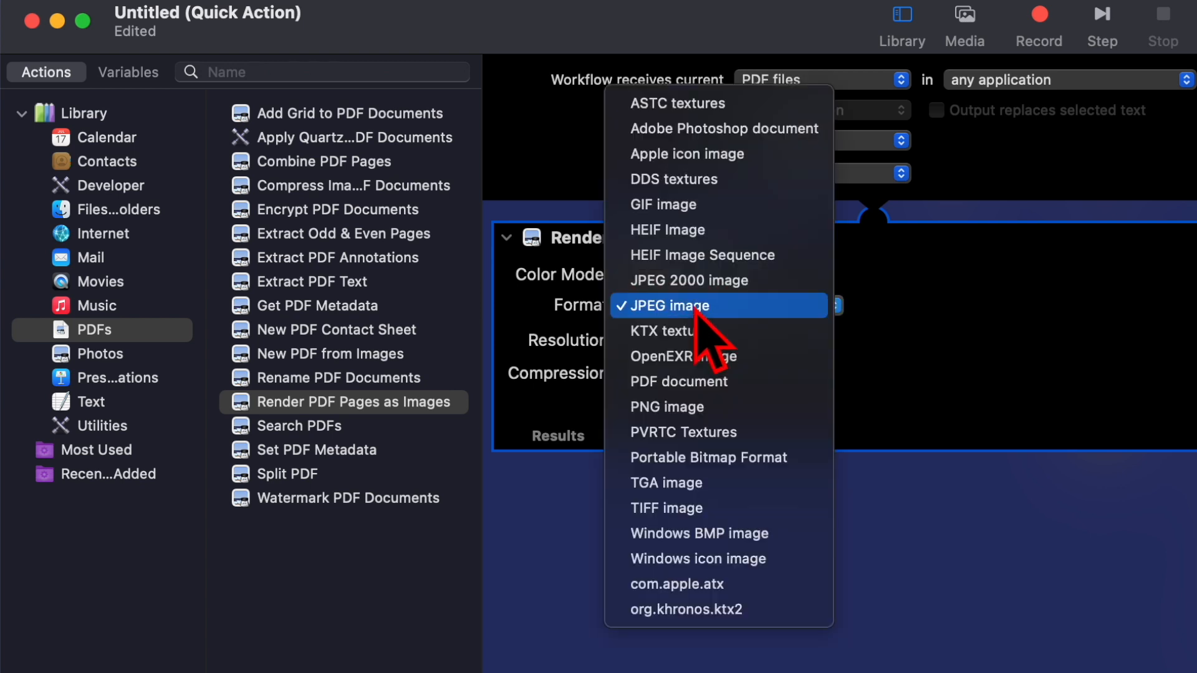
pyautogui.moveTo(689, 181)
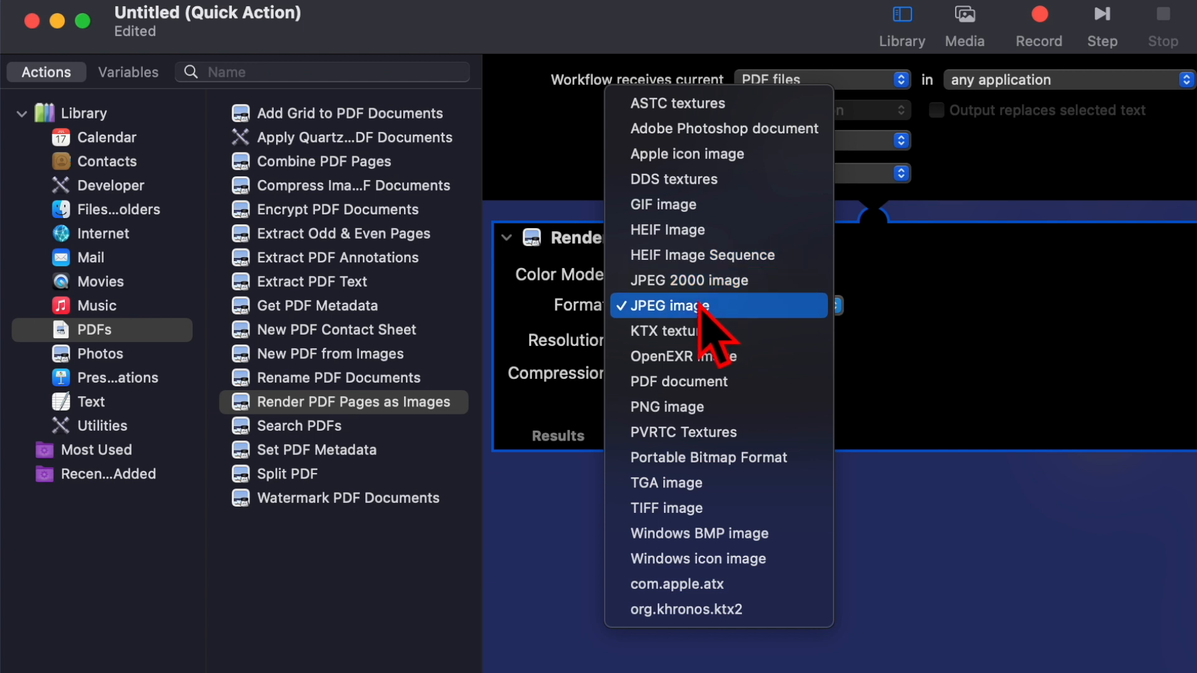
pyautogui.moveTo(694, 347)
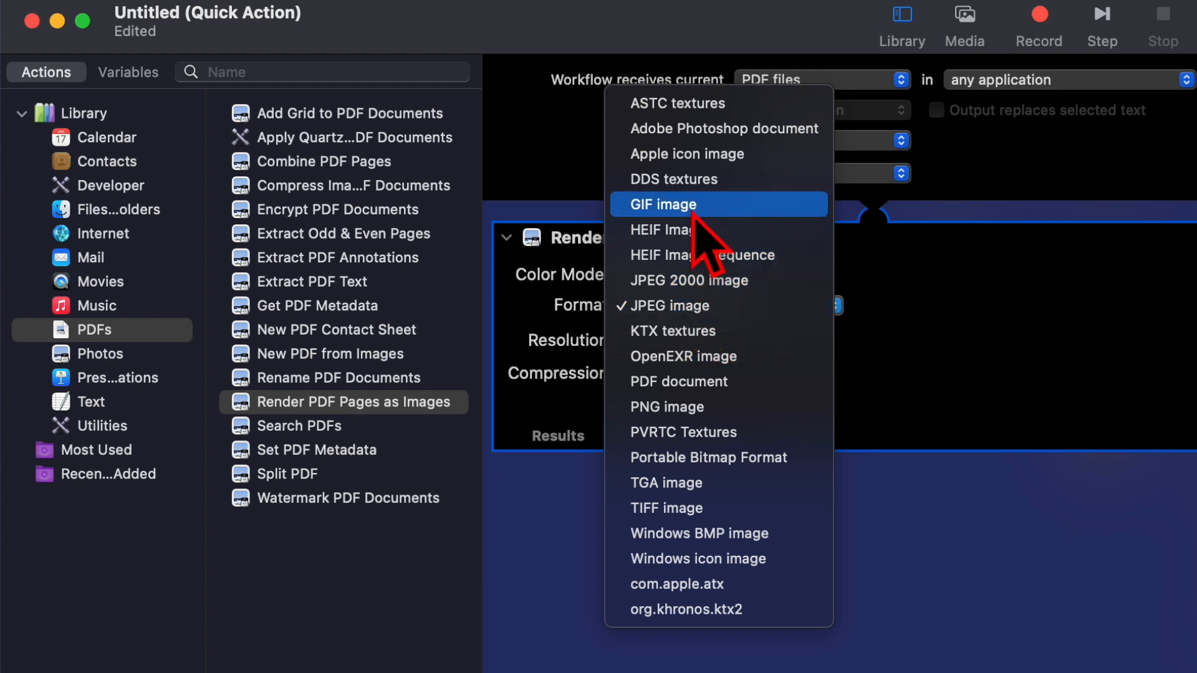
pyautogui.moveTo(695, 424)
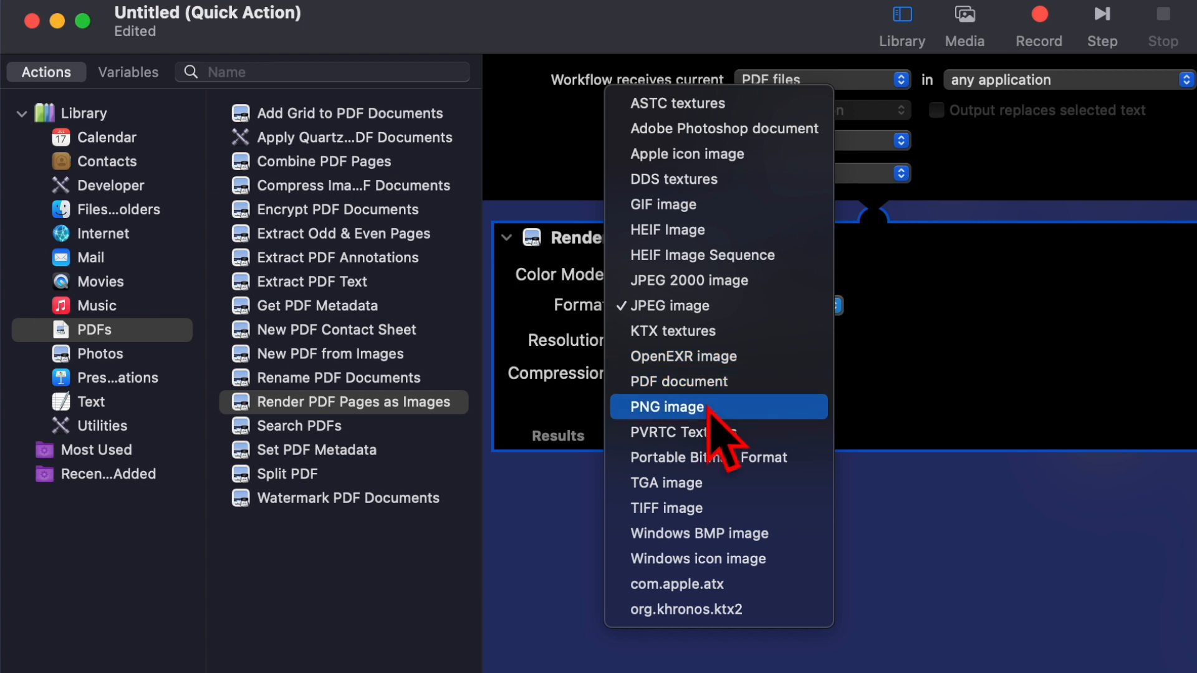
pyautogui.click(665, 407)
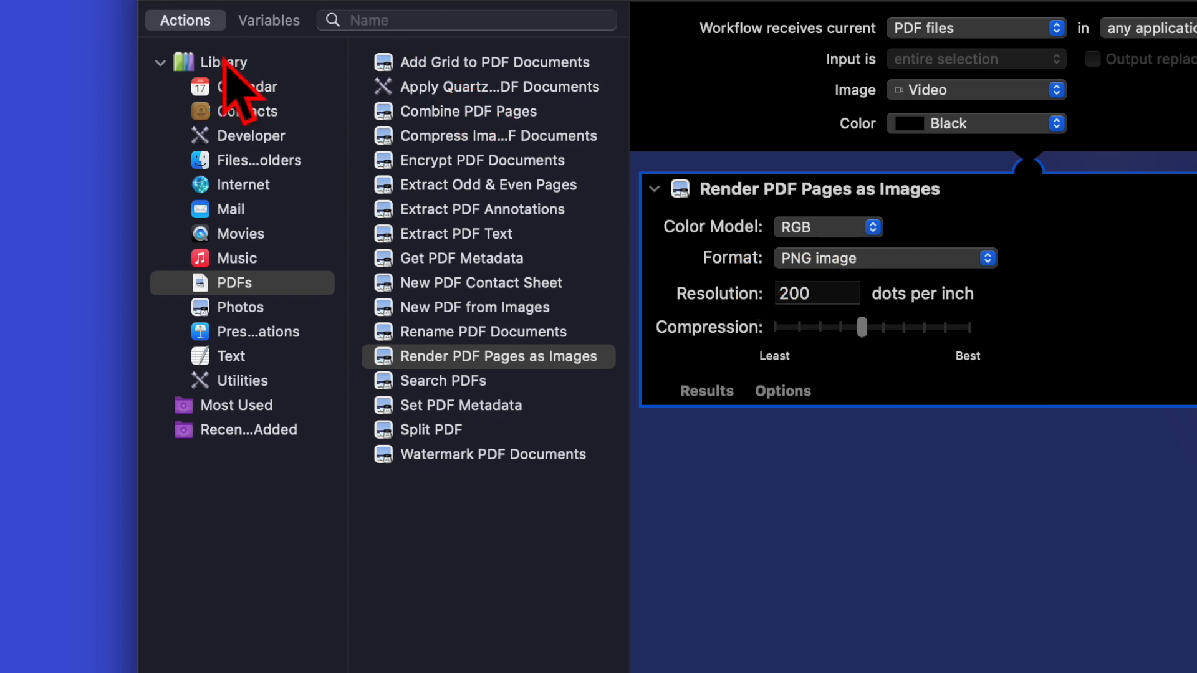
# Find the Copy Finder Items action by searching 'cop' and add it copying to Desktop
pyautogui.click(465, 20)
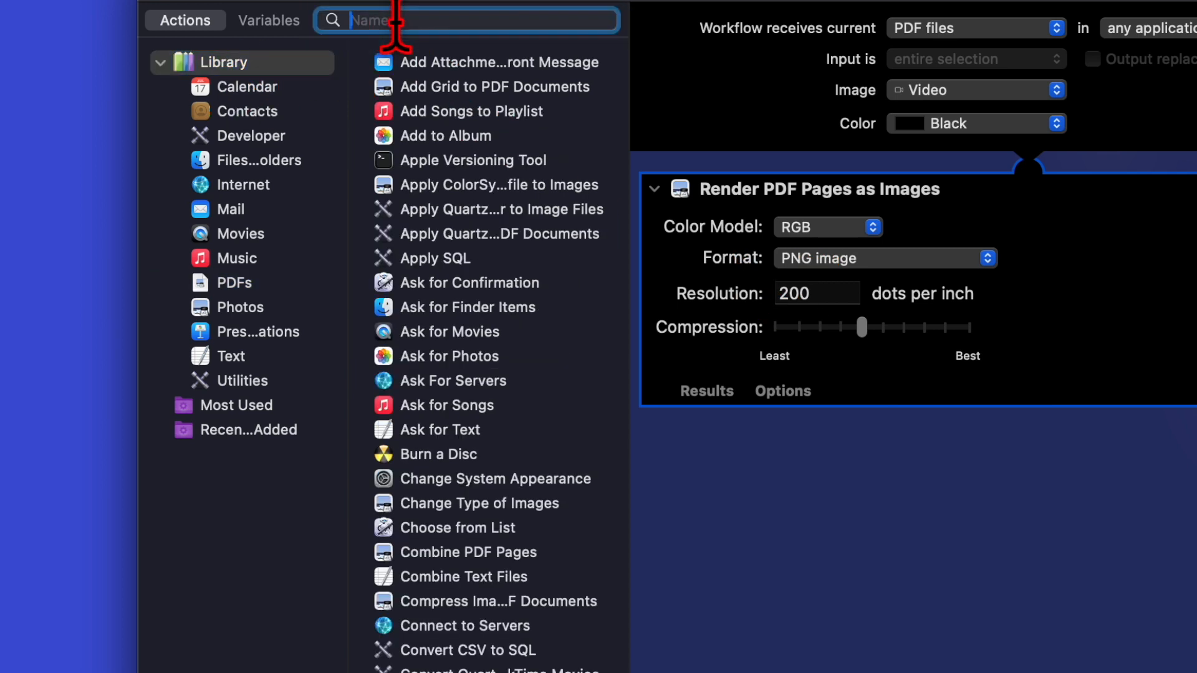
pyautogui.write('copy')
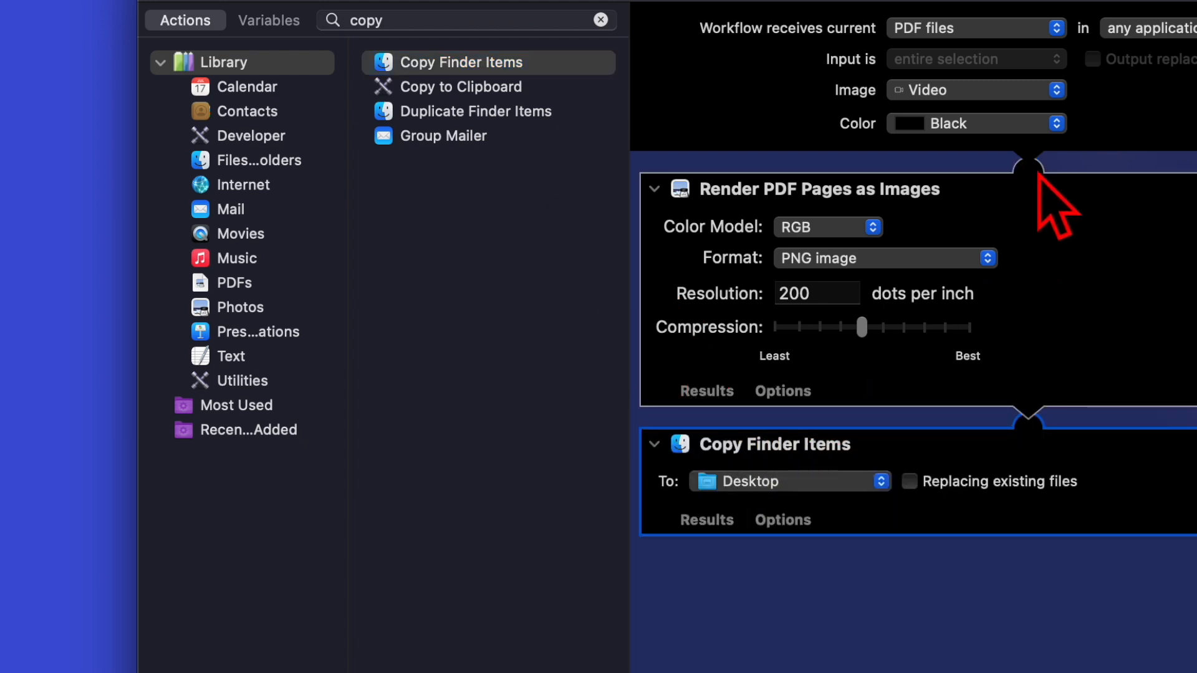
pyautogui.moveTo(1047, 357)
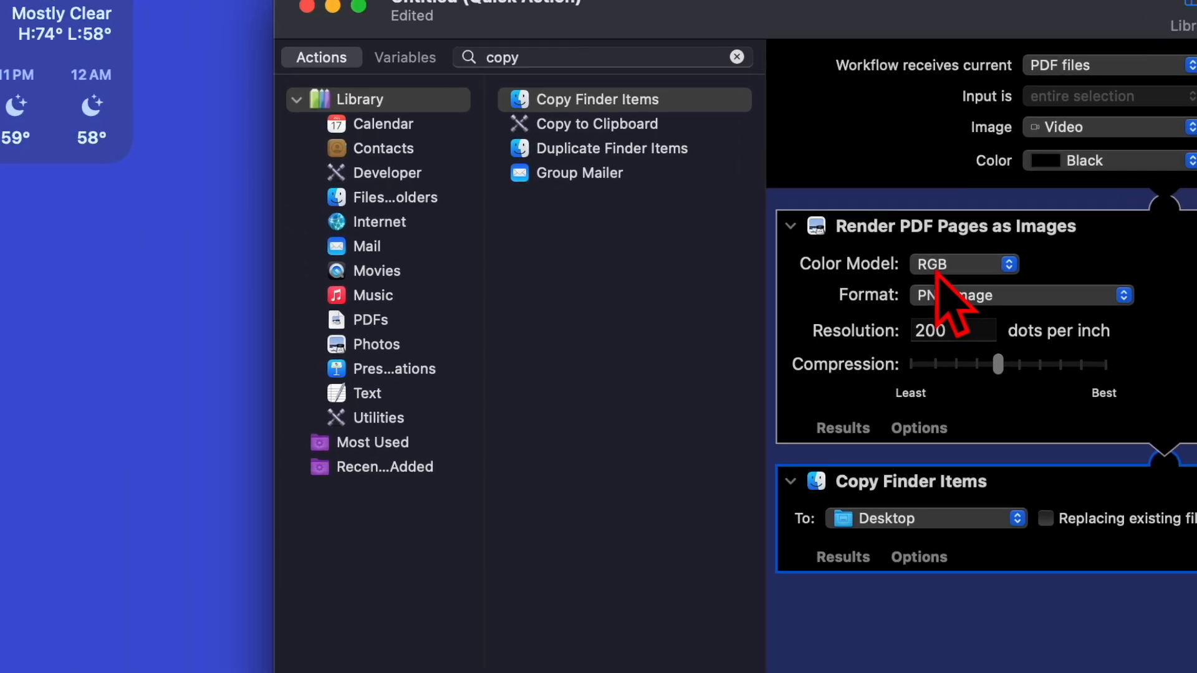
pyautogui.click(60, 20)
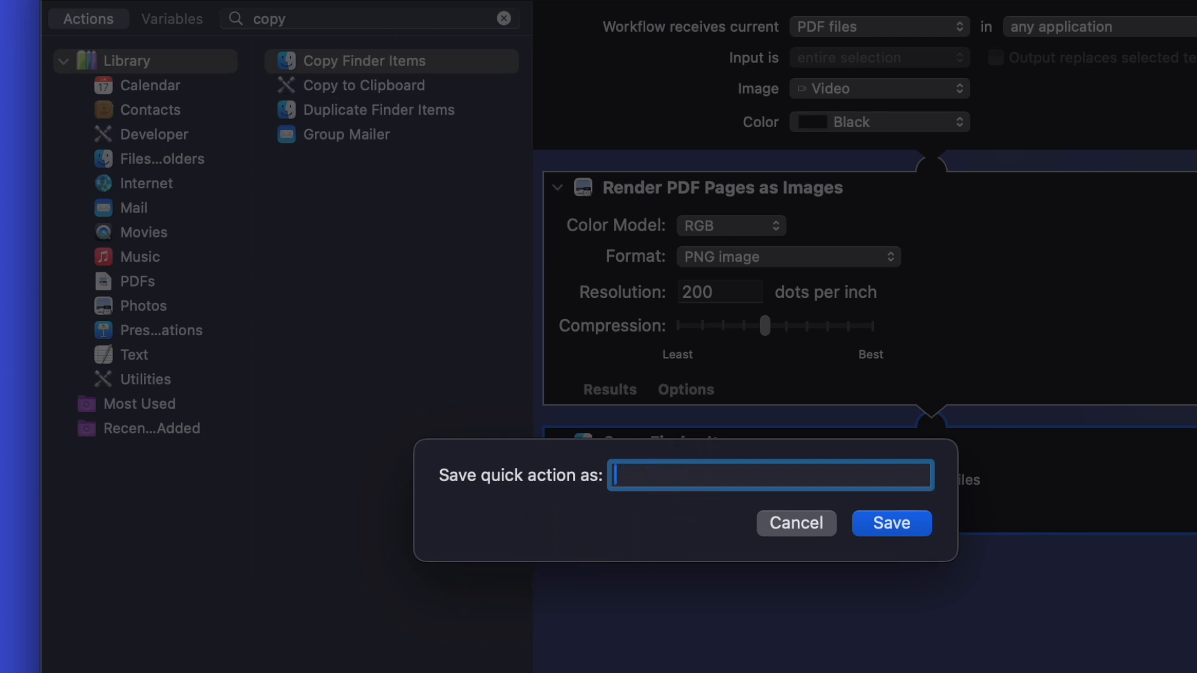
# Name the quick action 'PDF to PNG' and save it
pyautogui.write('PDf')
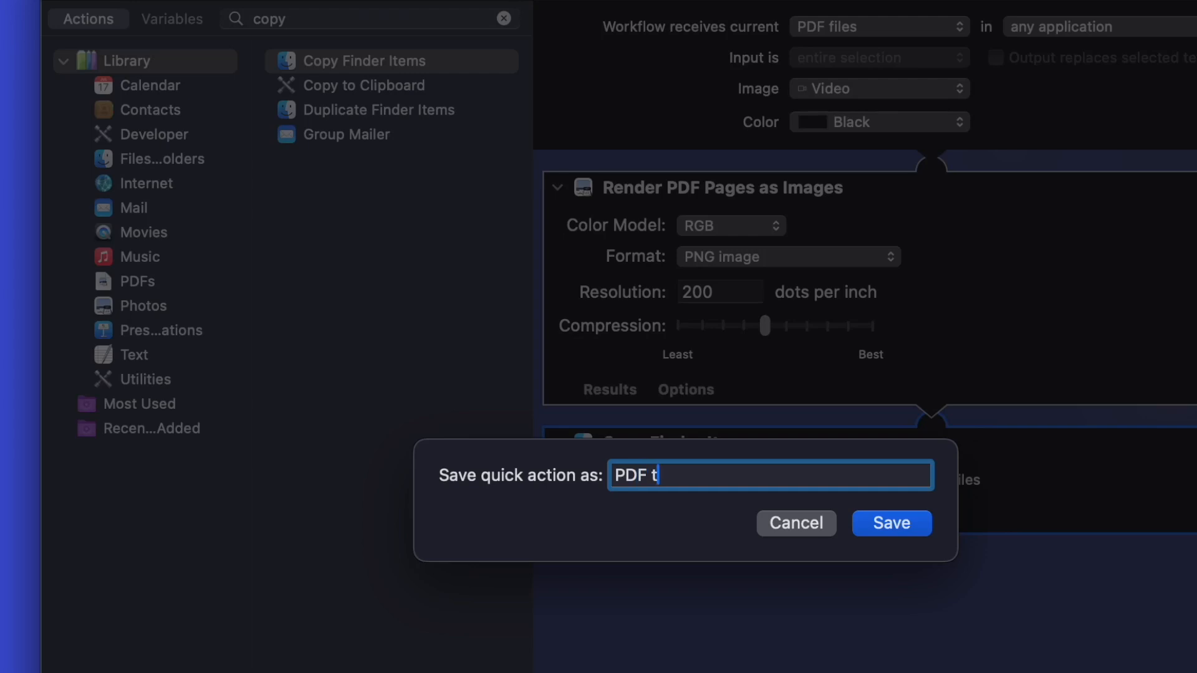
pyautogui.write('o PN')
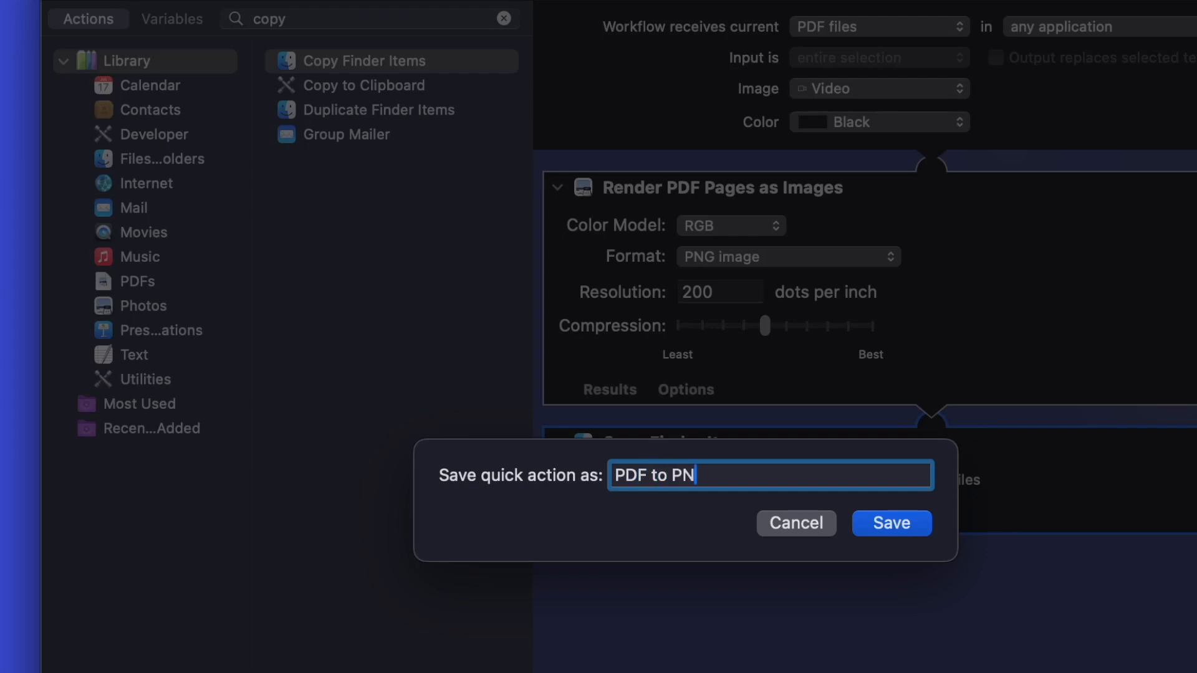
pyautogui.write('G')
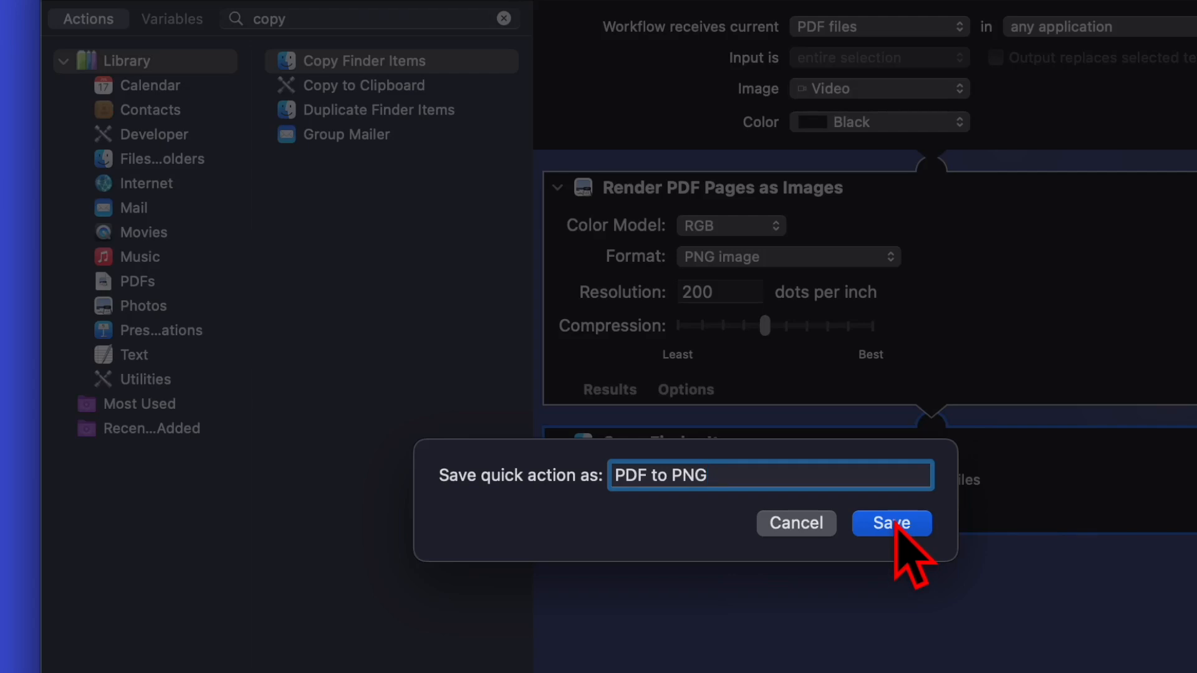
pyautogui.click(891, 522)
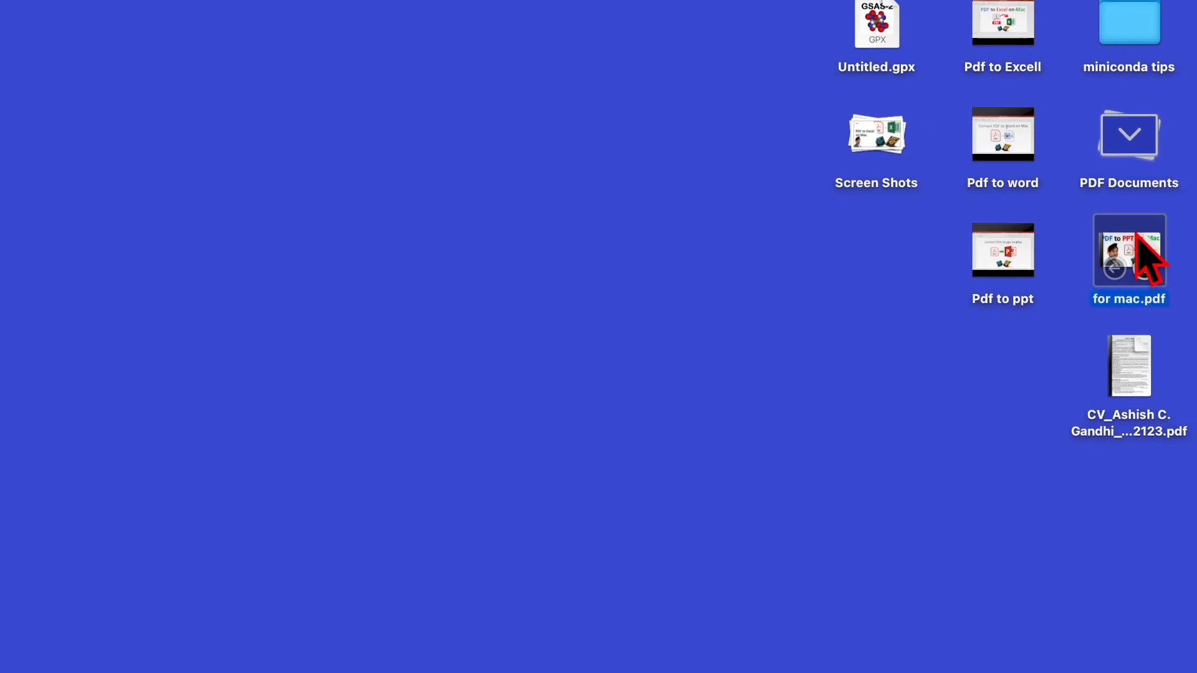
# Bring up the context menu on for mac.pdf to reach its Quick Actions
pyautogui.rightClick(1128, 249)
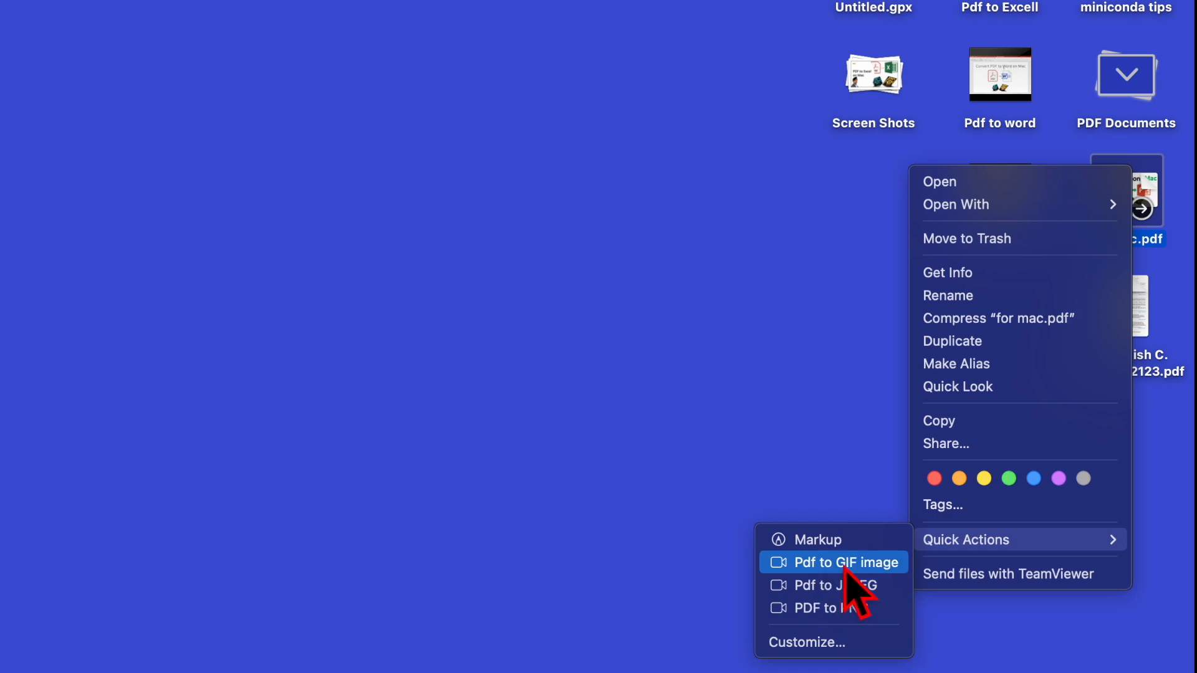
pyautogui.moveTo(838, 595)
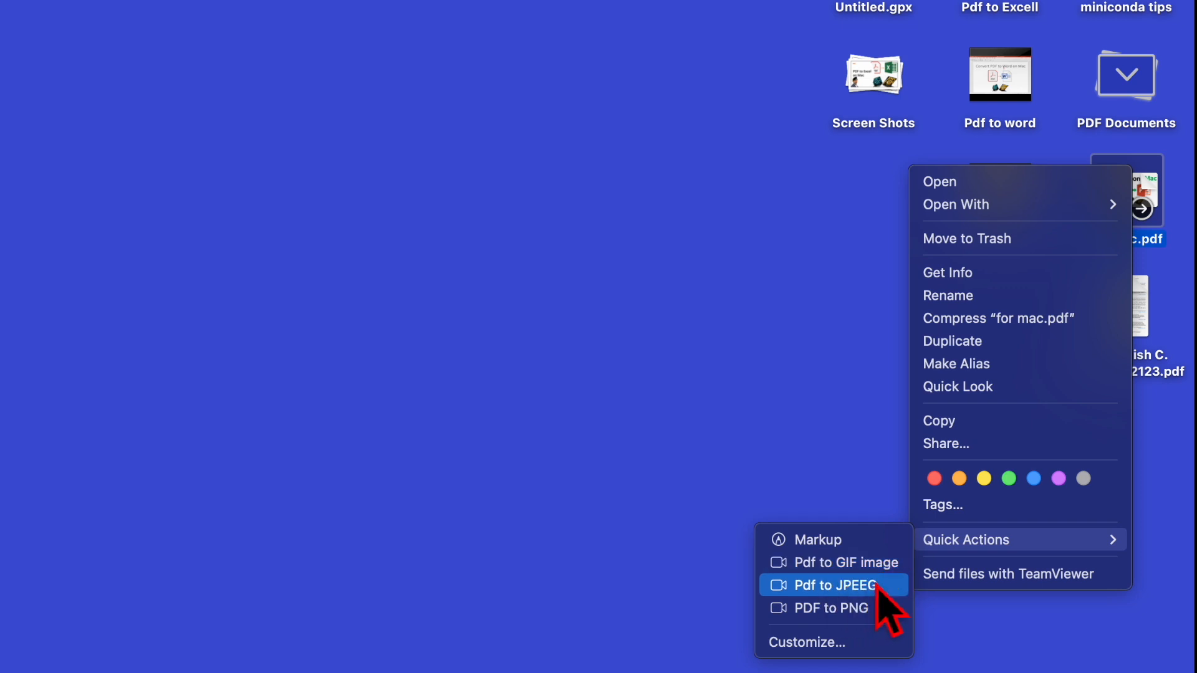
pyautogui.moveTo(833, 608)
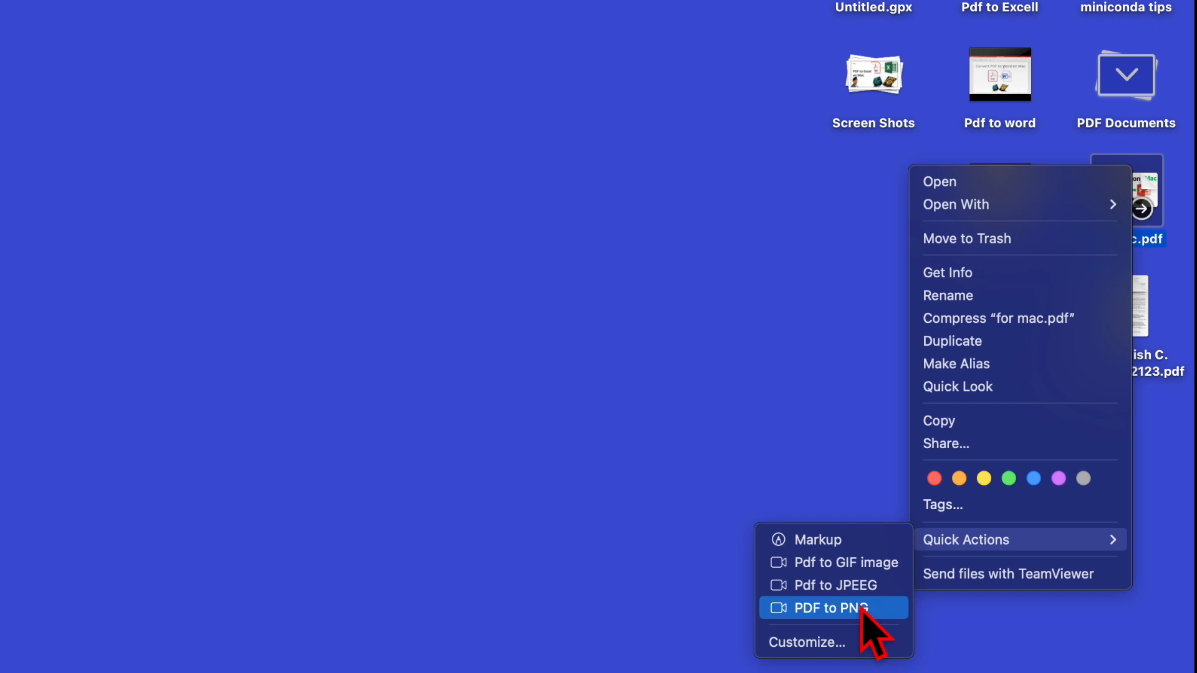
pyautogui.moveTo(835, 586)
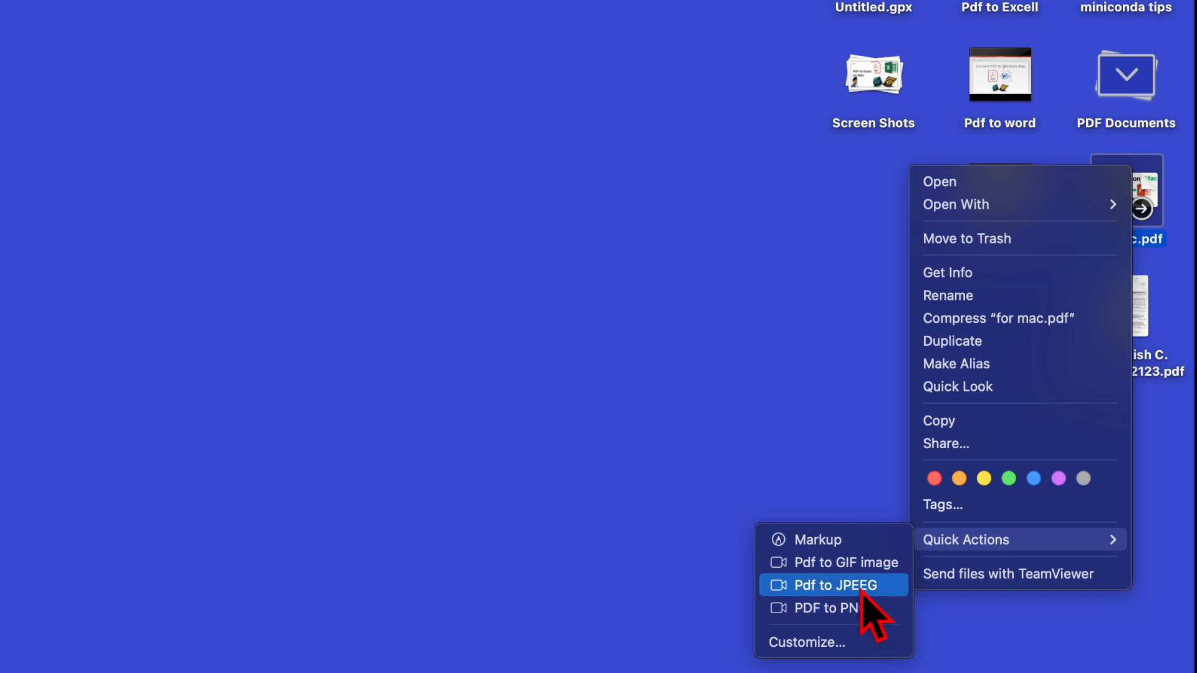
pyautogui.moveTo(850, 581)
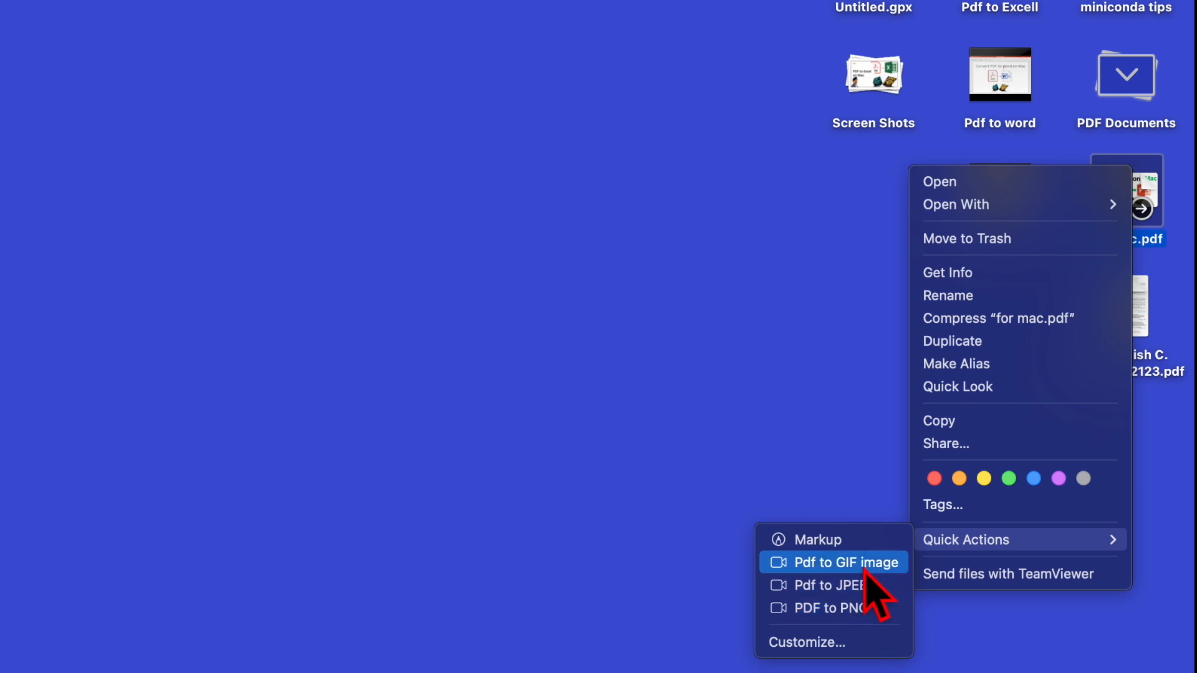
pyautogui.moveTo(822, 619)
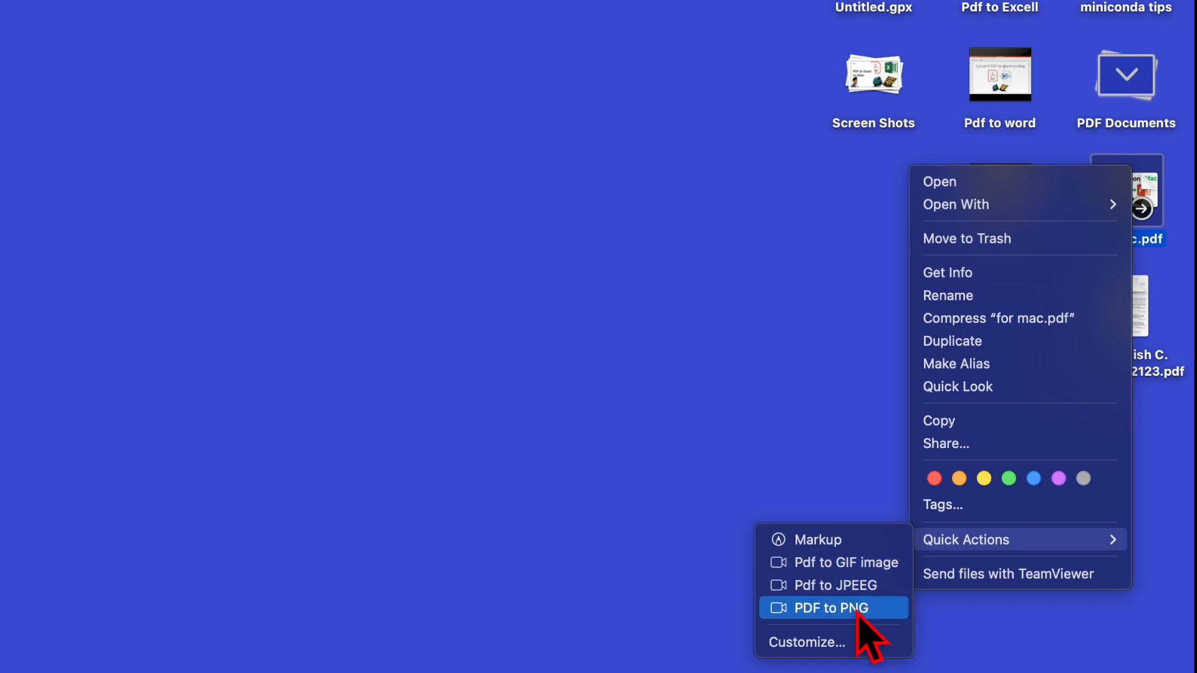
pyautogui.moveTo(886, 627)
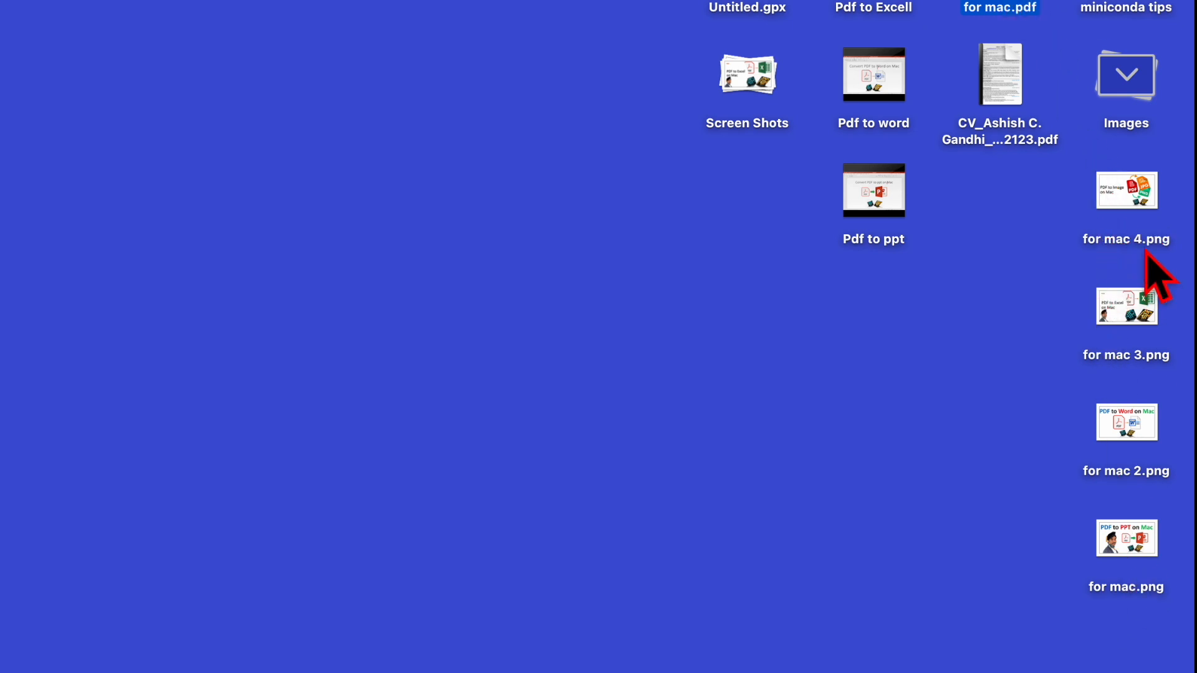
pyautogui.doubleClick(1127, 187)
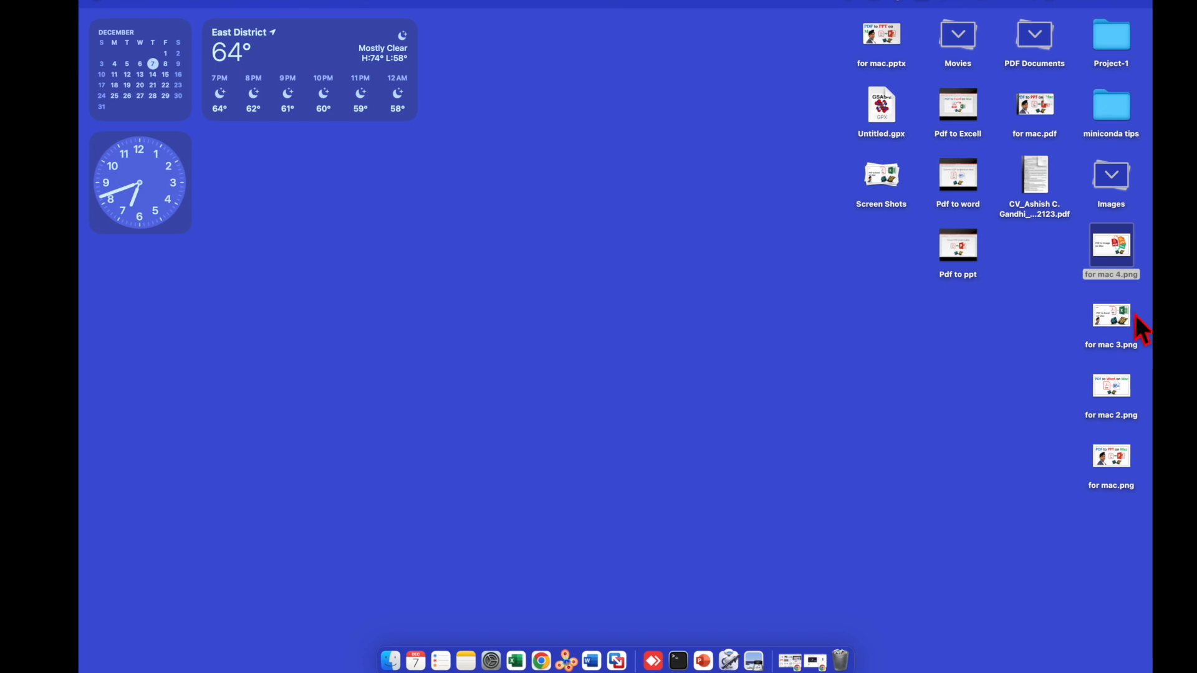
pyautogui.doubleClick(1112, 314)
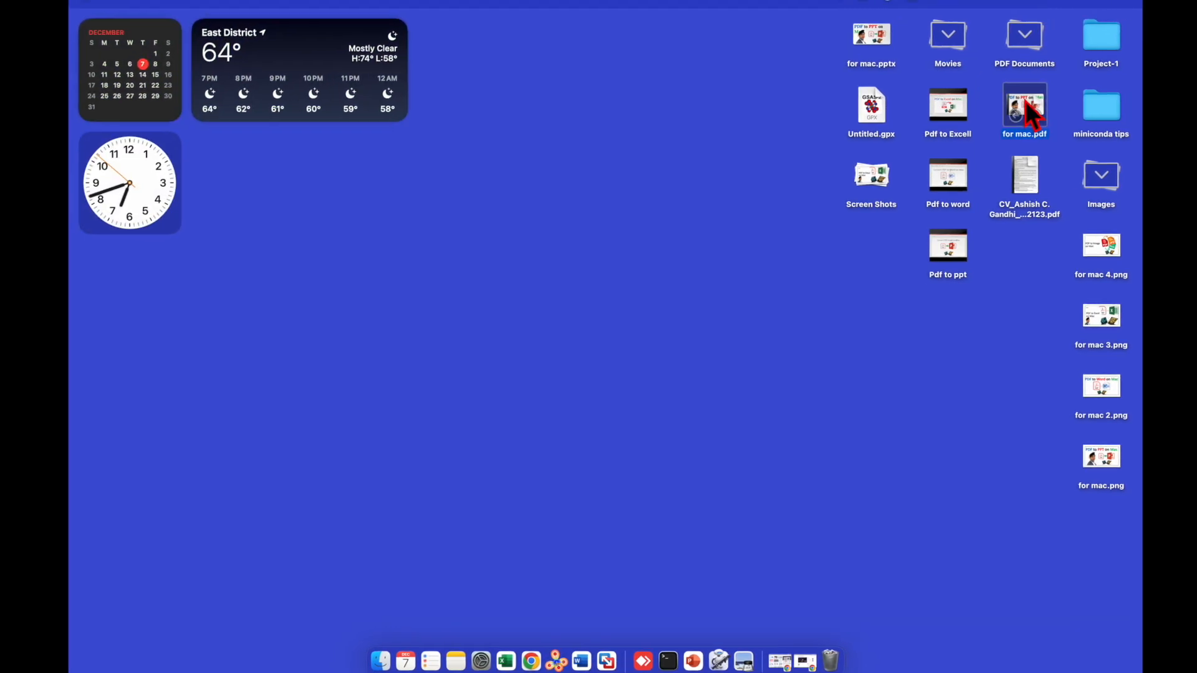
# Run the JPEG quick action on for mac.pdf and open for mac 12.jpeg in Preview
pyautogui.rightClick(1025, 110)
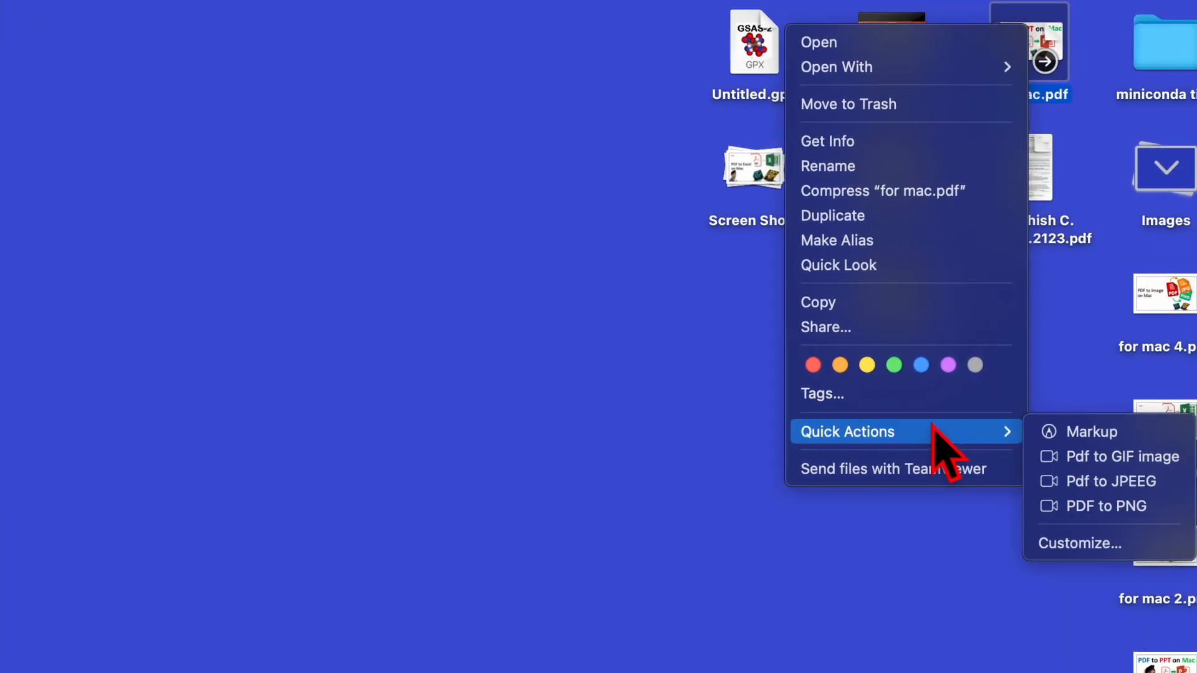
pyautogui.moveTo(1090, 481)
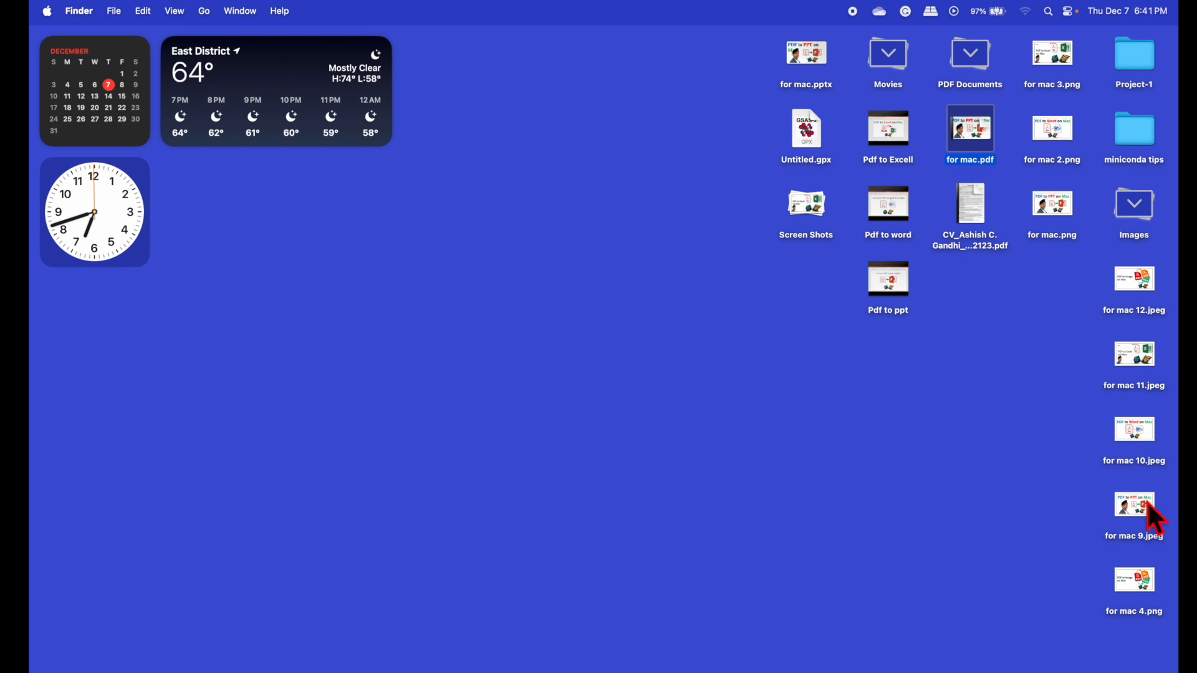
pyautogui.click(1134, 278)
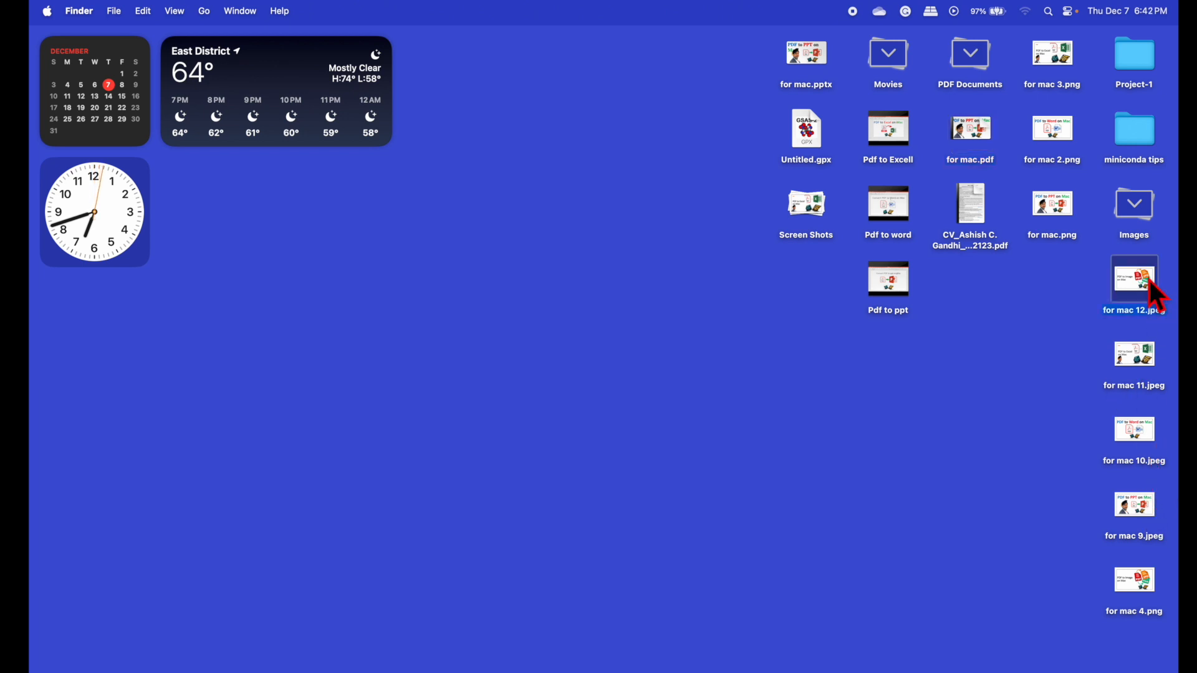
pyautogui.doubleClick(1134, 279)
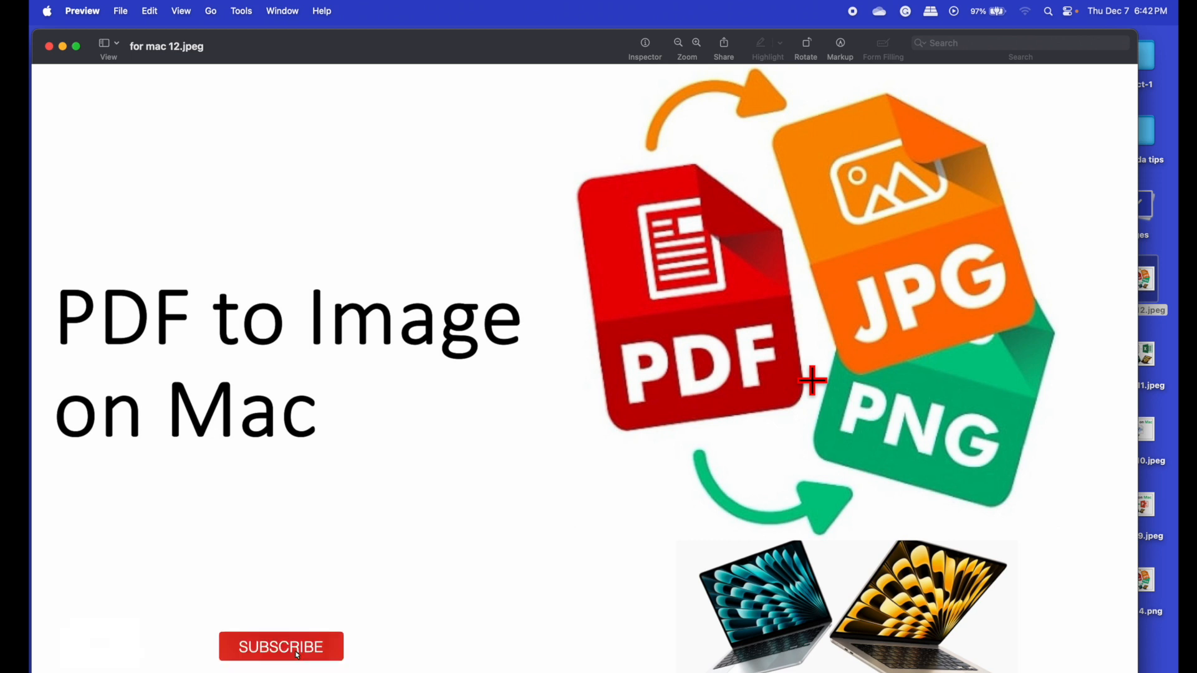
pyautogui.click(280, 646)
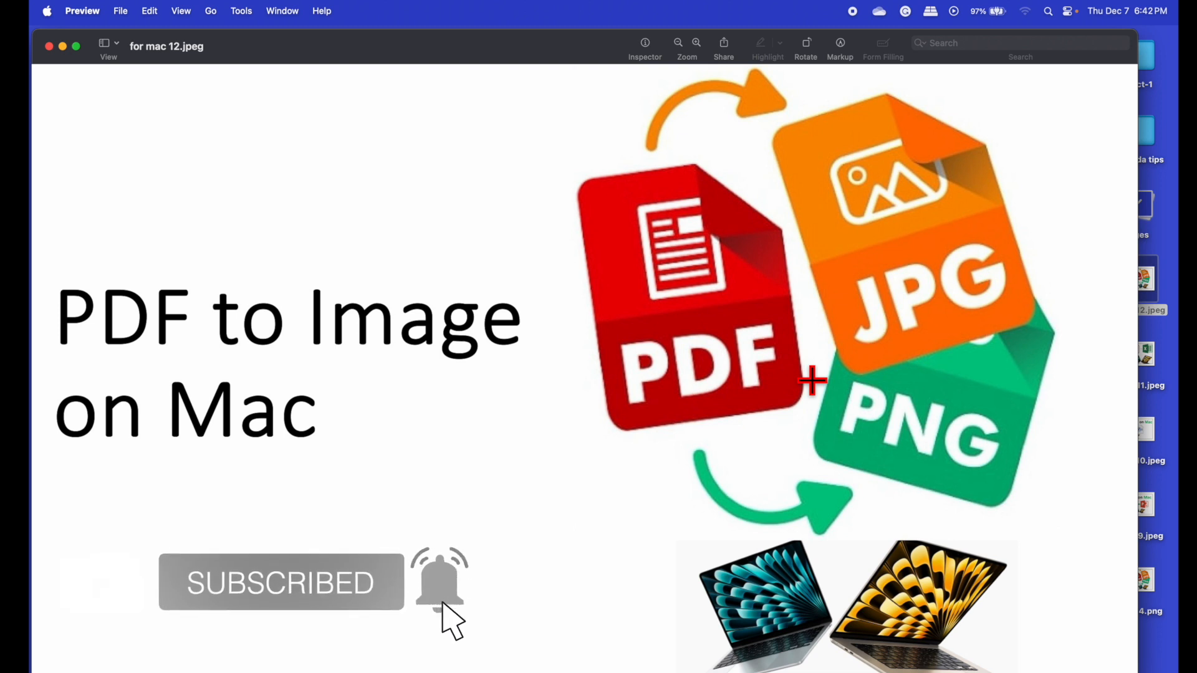